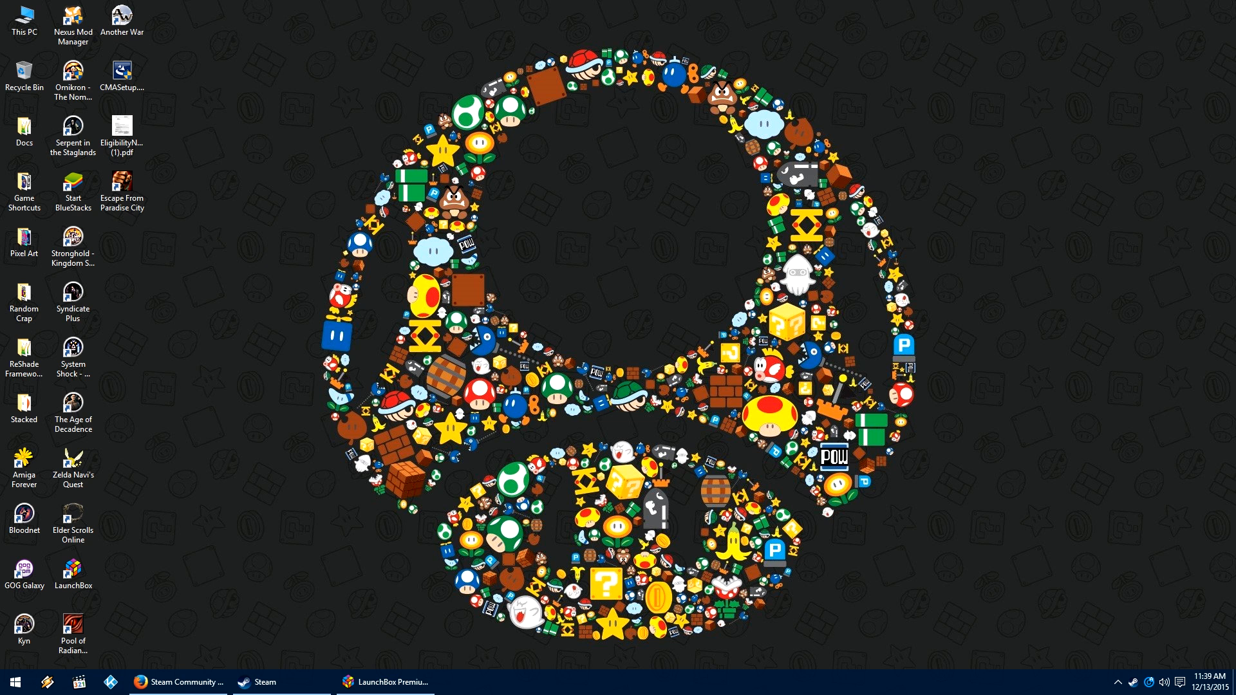
Step: Bring up the Steam profile page in Firefox and select the custom profile ID in the address bar
left_click(173, 683)
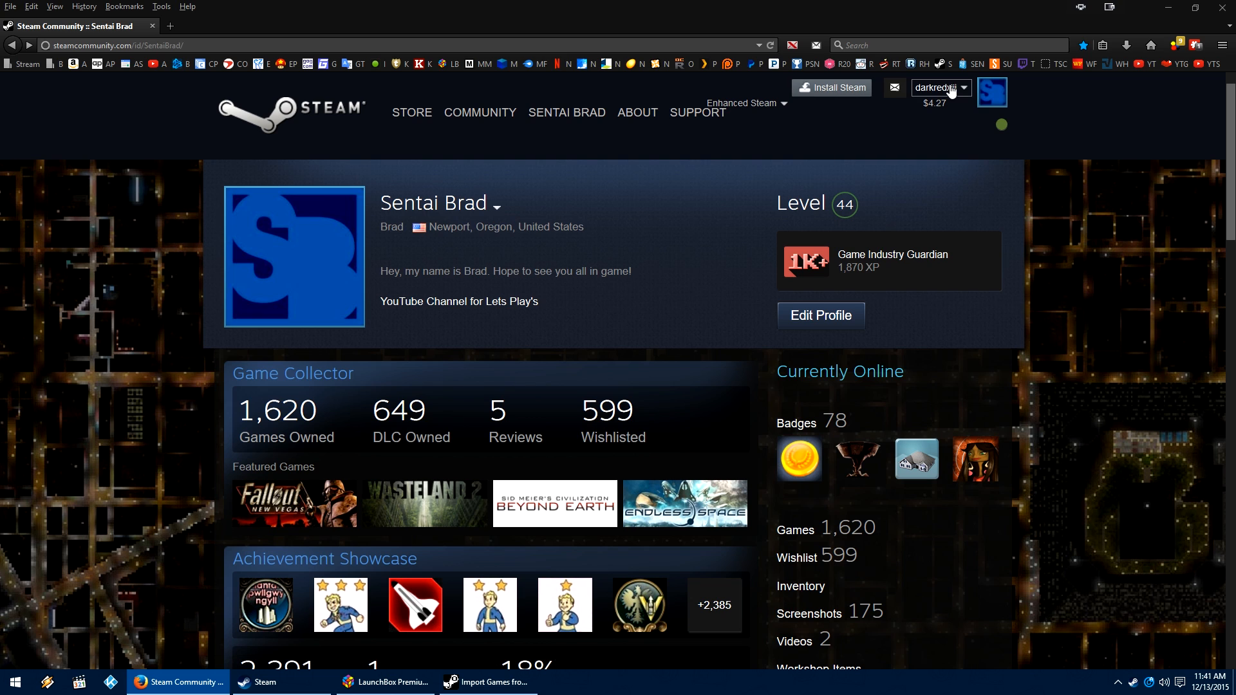
left_click(940, 88)
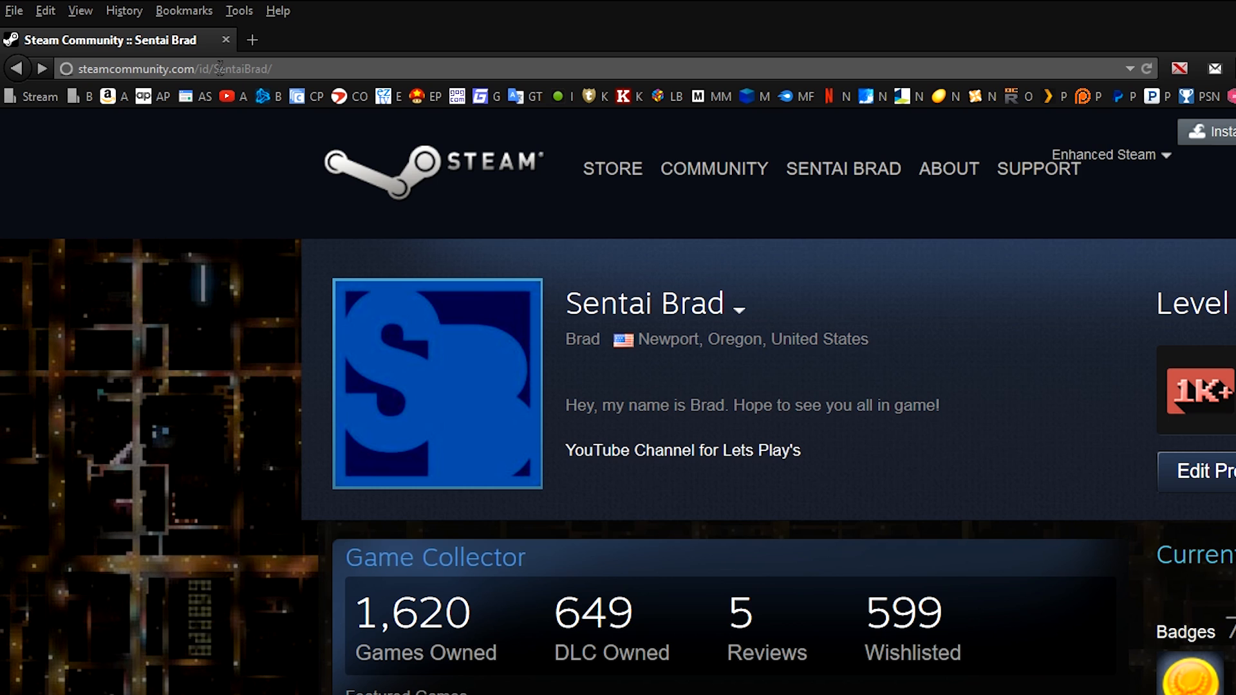
double_click(246, 68)
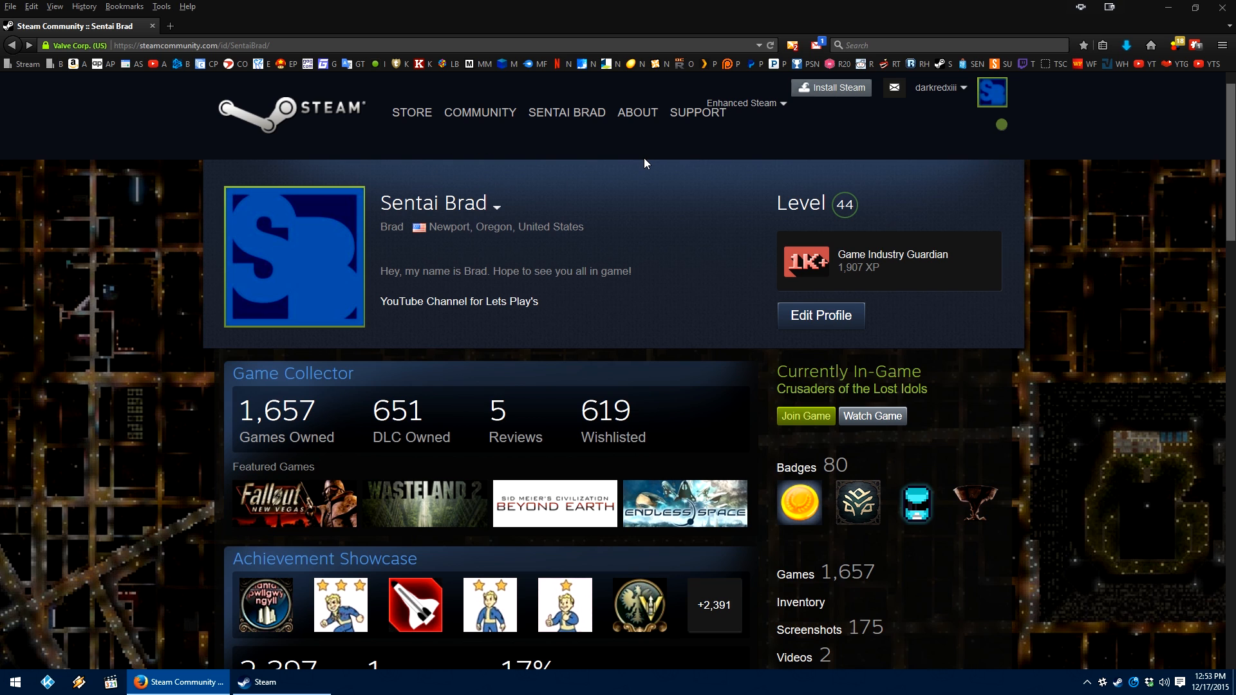
mouse_move(866, 252)
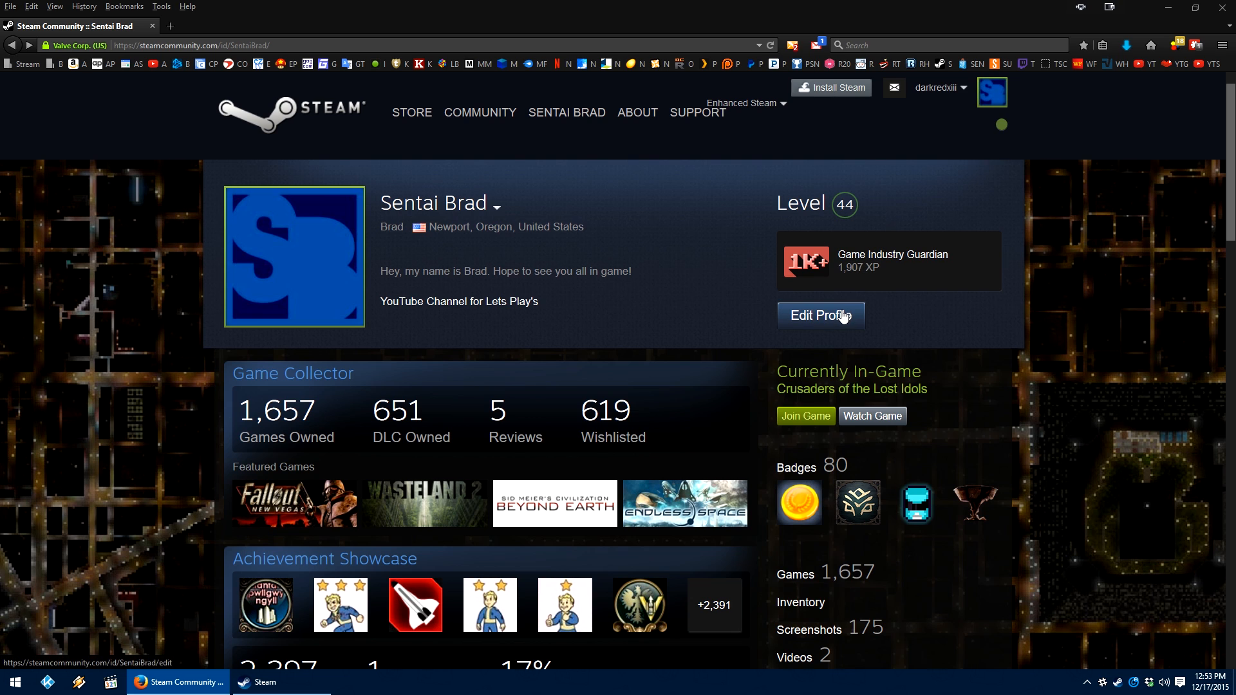
Step: Go through Edit Profile to My Privacy Settings and confirm Profile Status is Public
left_click(822, 316)
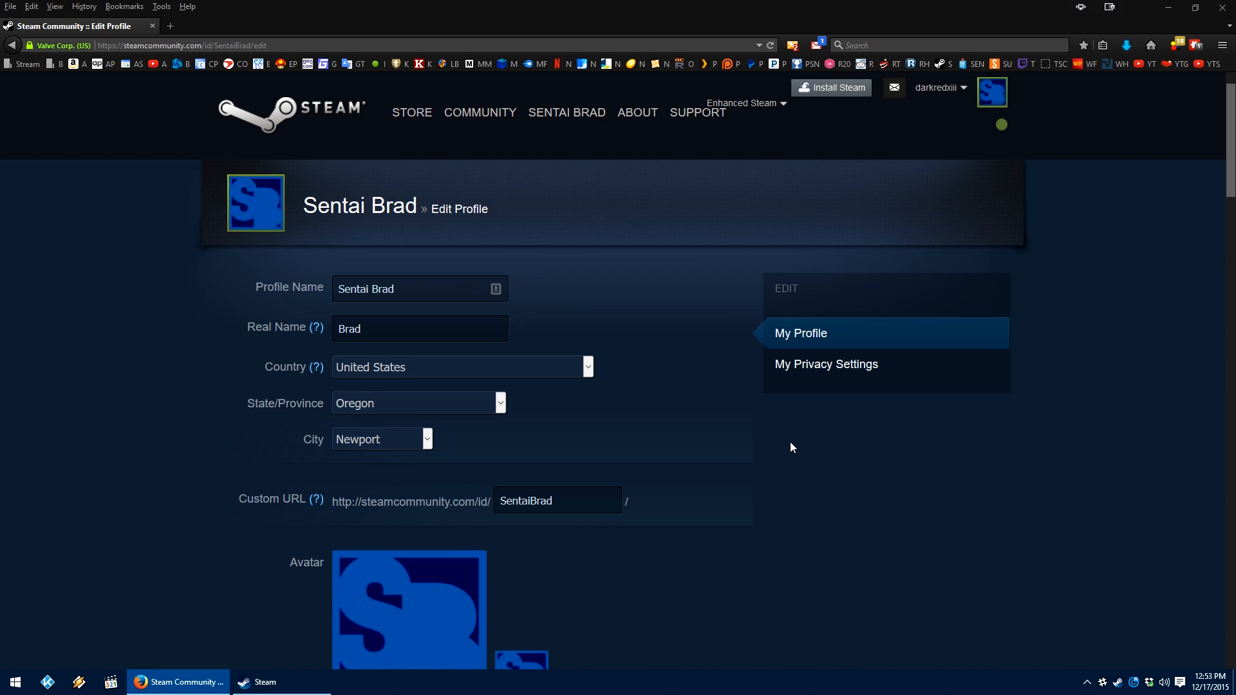
mouse_move(824, 373)
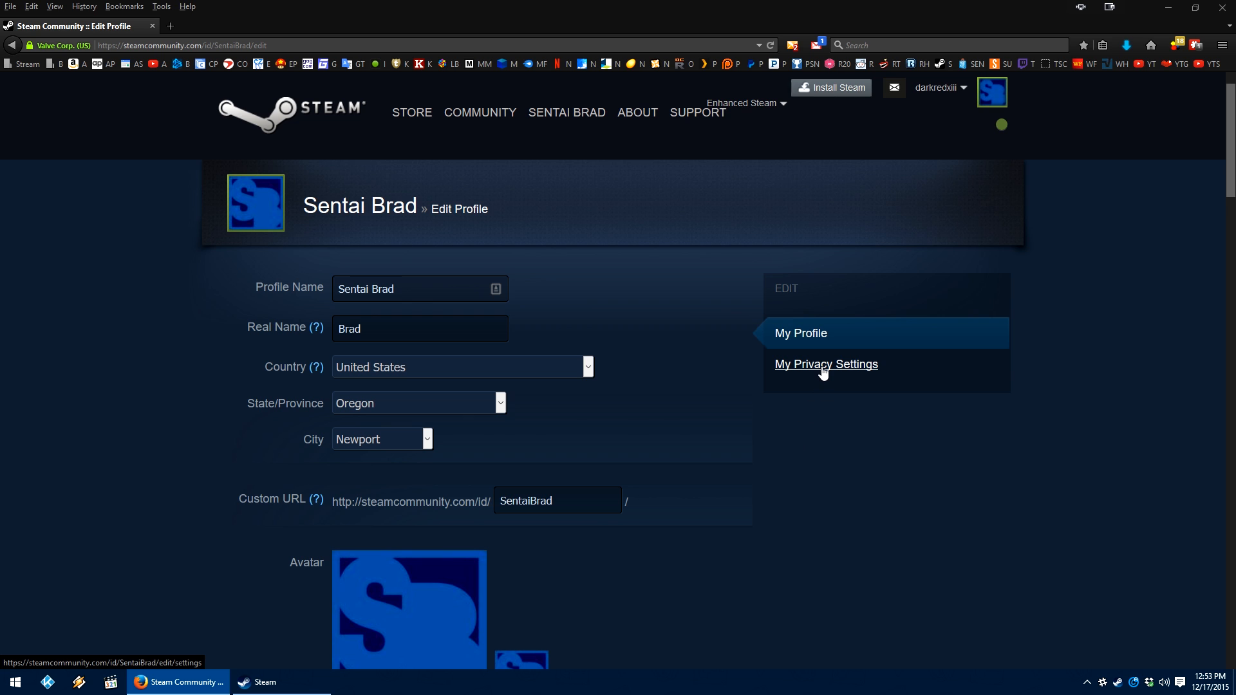
left_click(827, 363)
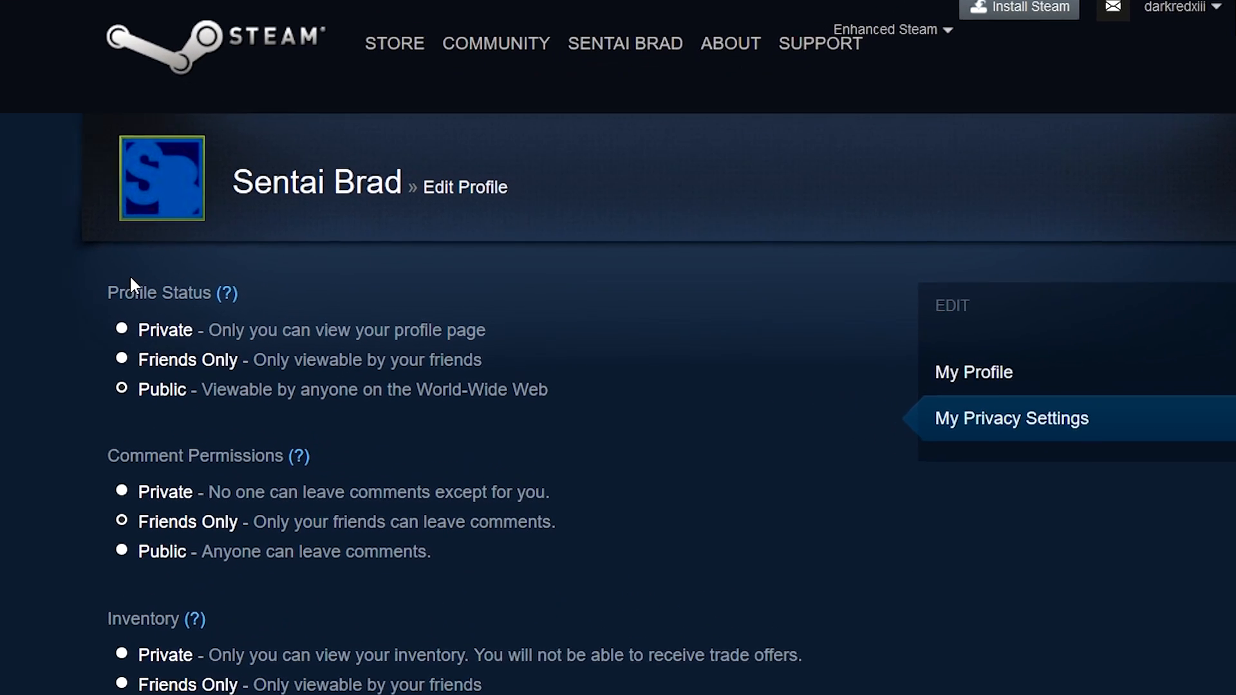
left_click(123, 389)
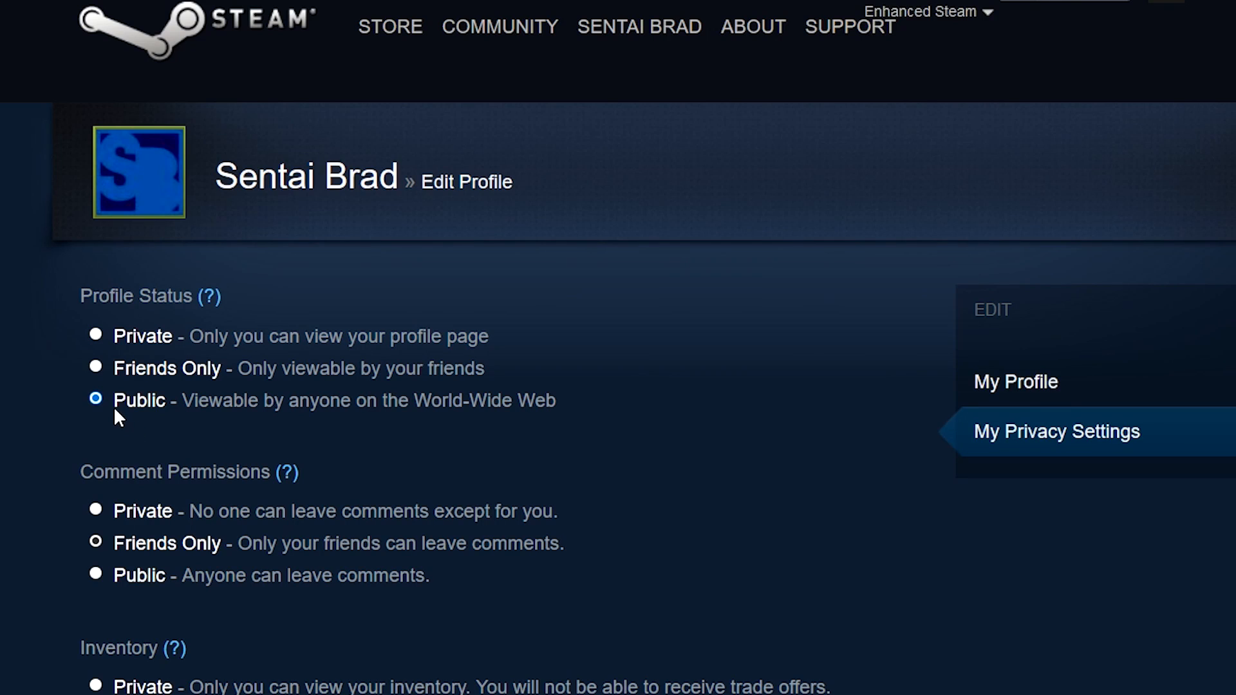
left_click(97, 367)
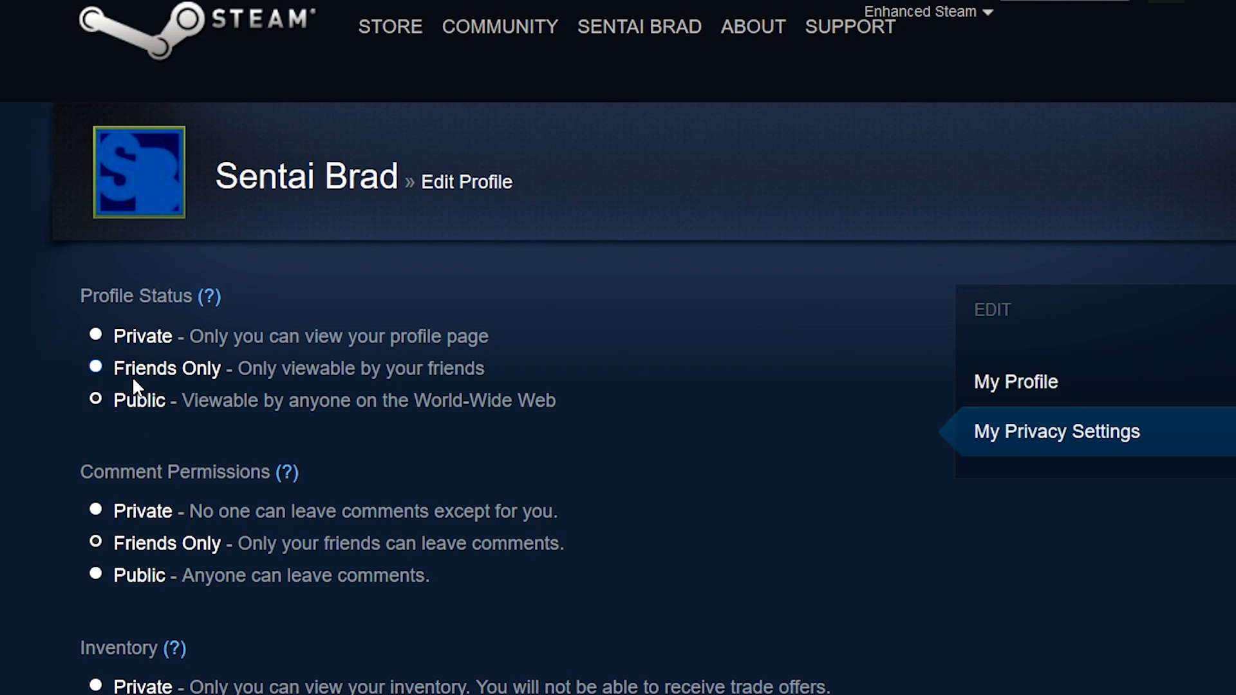
left_click(96, 334)
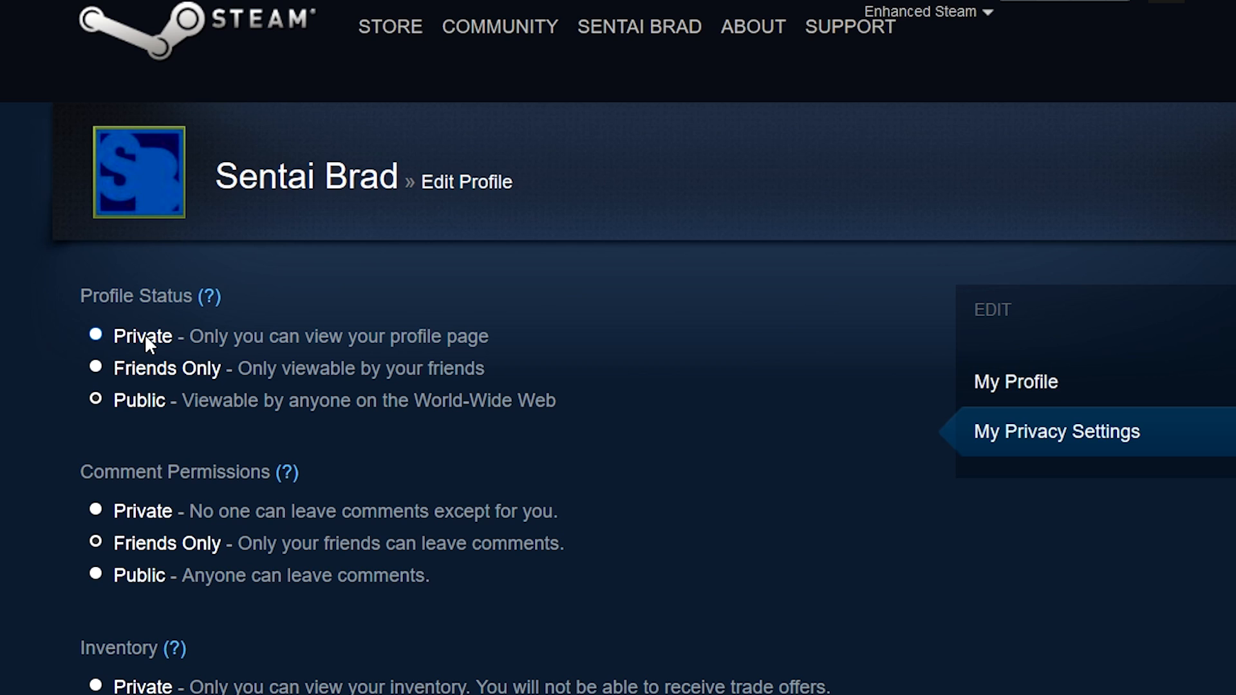
Step: Start the Tools > Import > Steam Games wizard and enter the custom URL 'Sent'
left_click(385, 683)
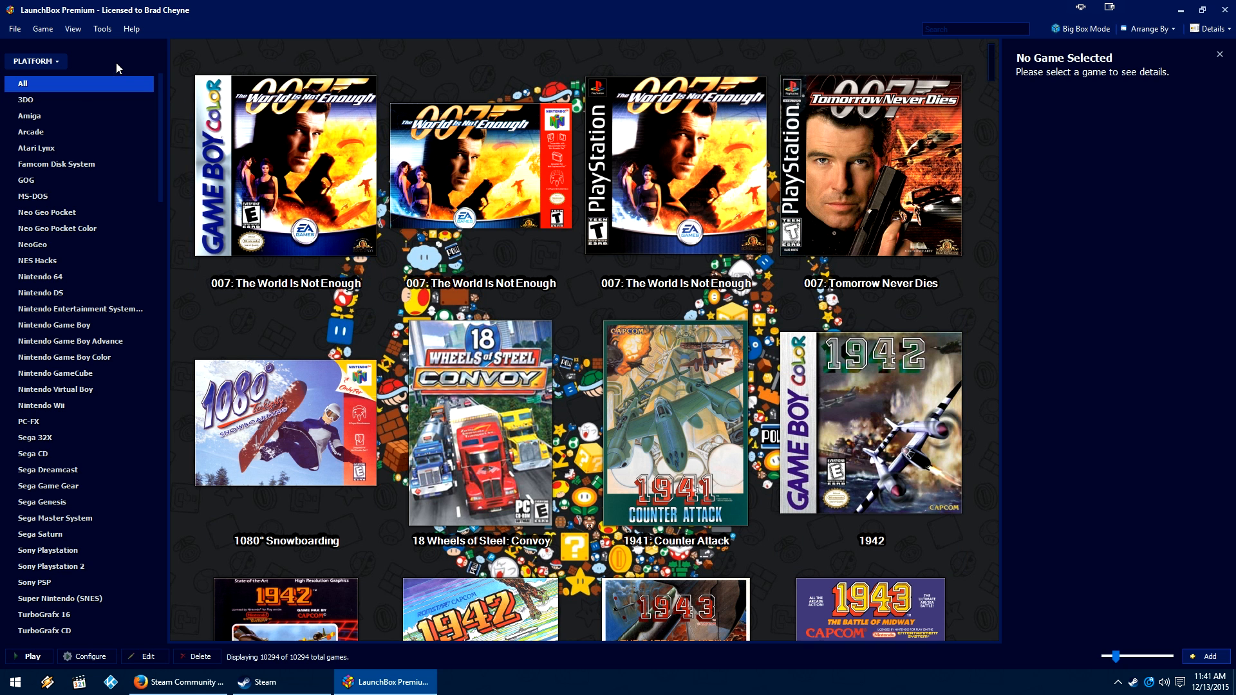
left_click(103, 28)
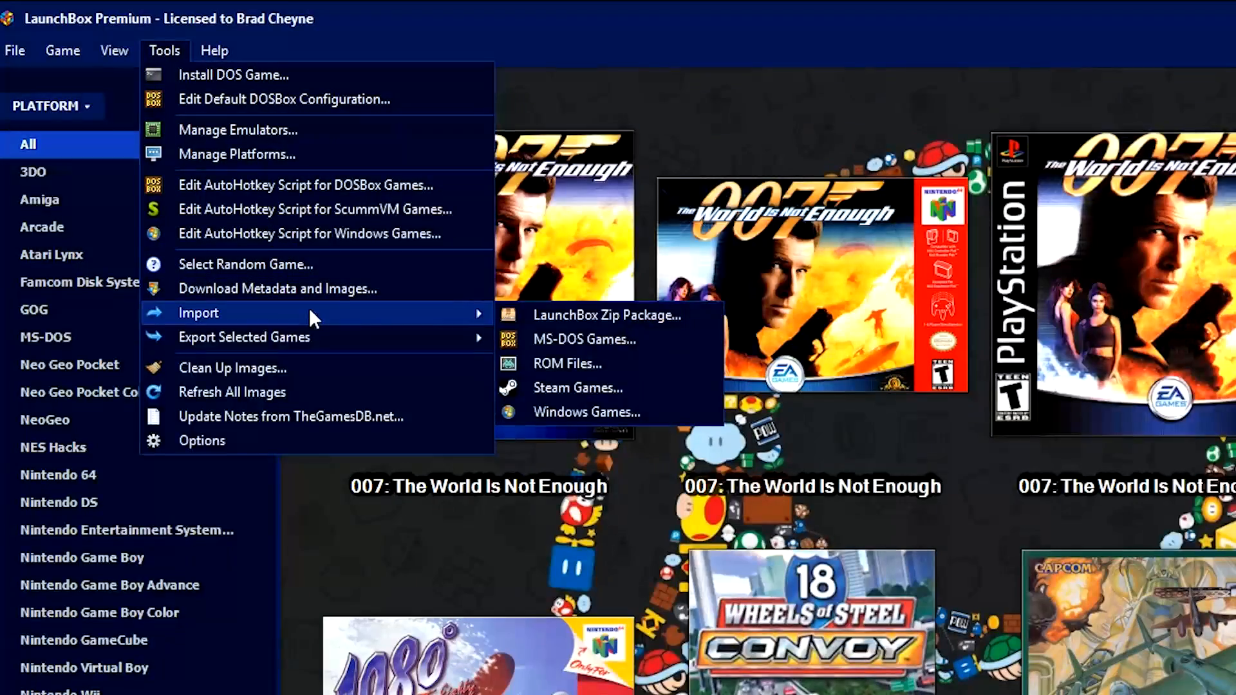
left_click(577, 388)
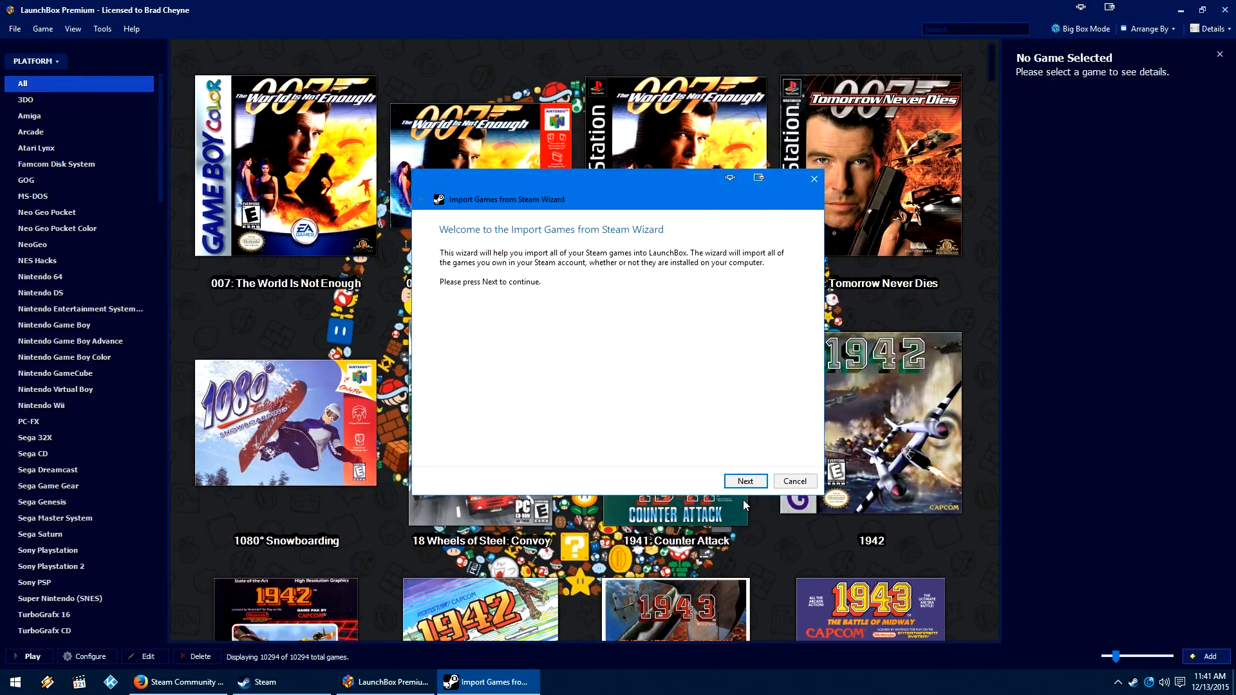
left_click(745, 482)
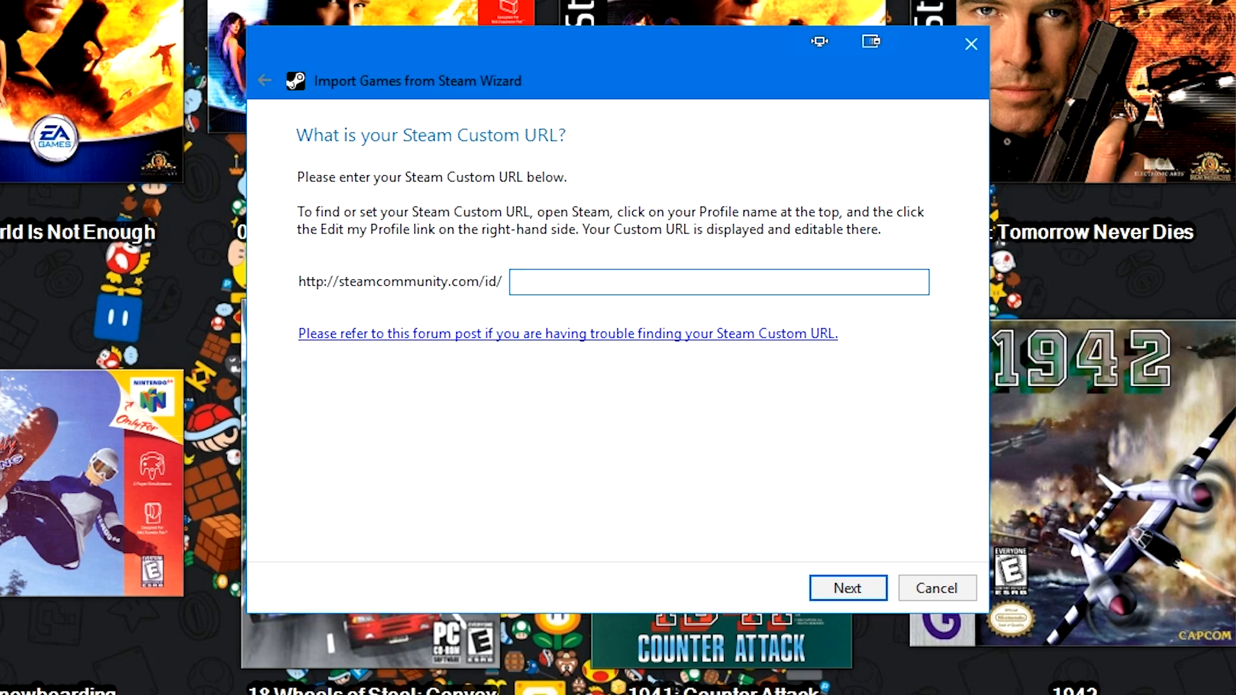
type("Sent")
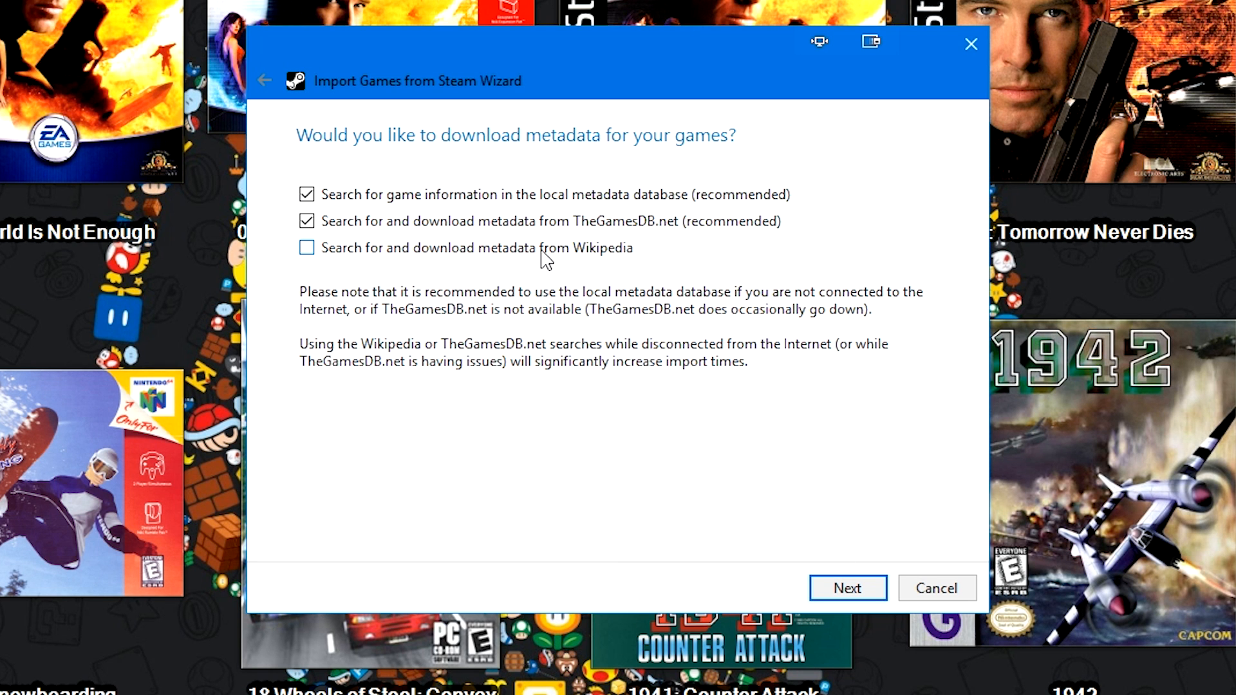
Step: Enable Wikipedia metadata search and keep all image types selected, reaching Ready to Import
left_click(306, 248)
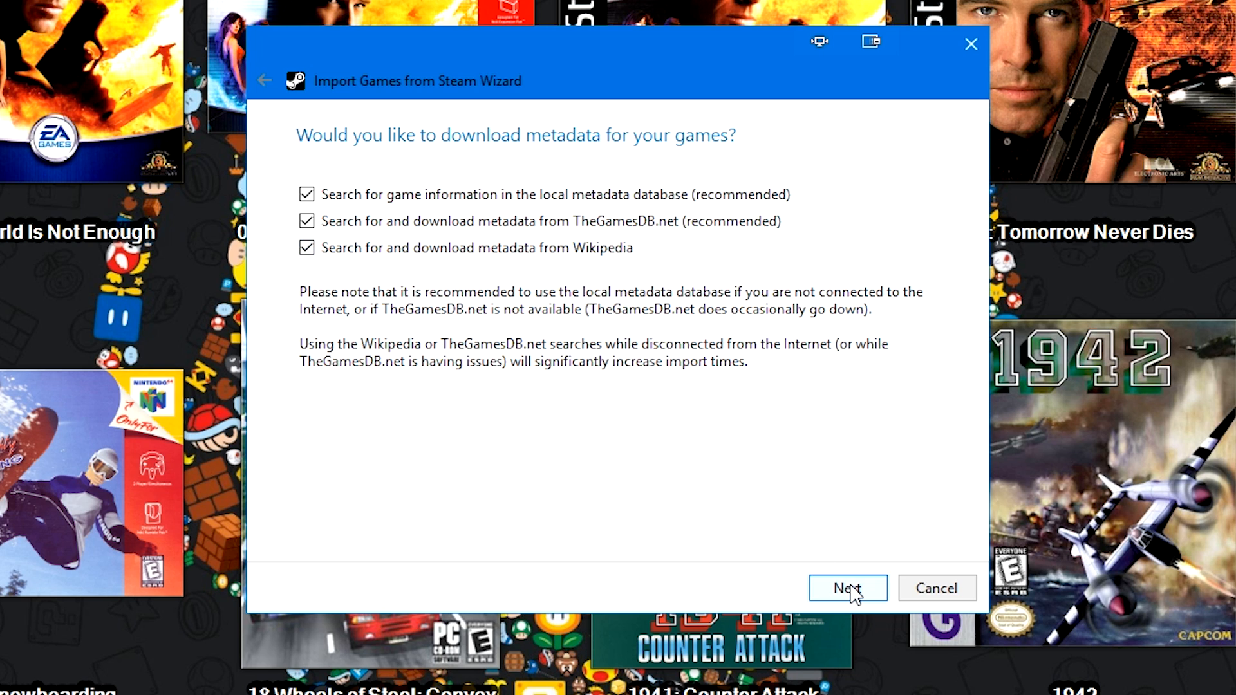
left_click(848, 589)
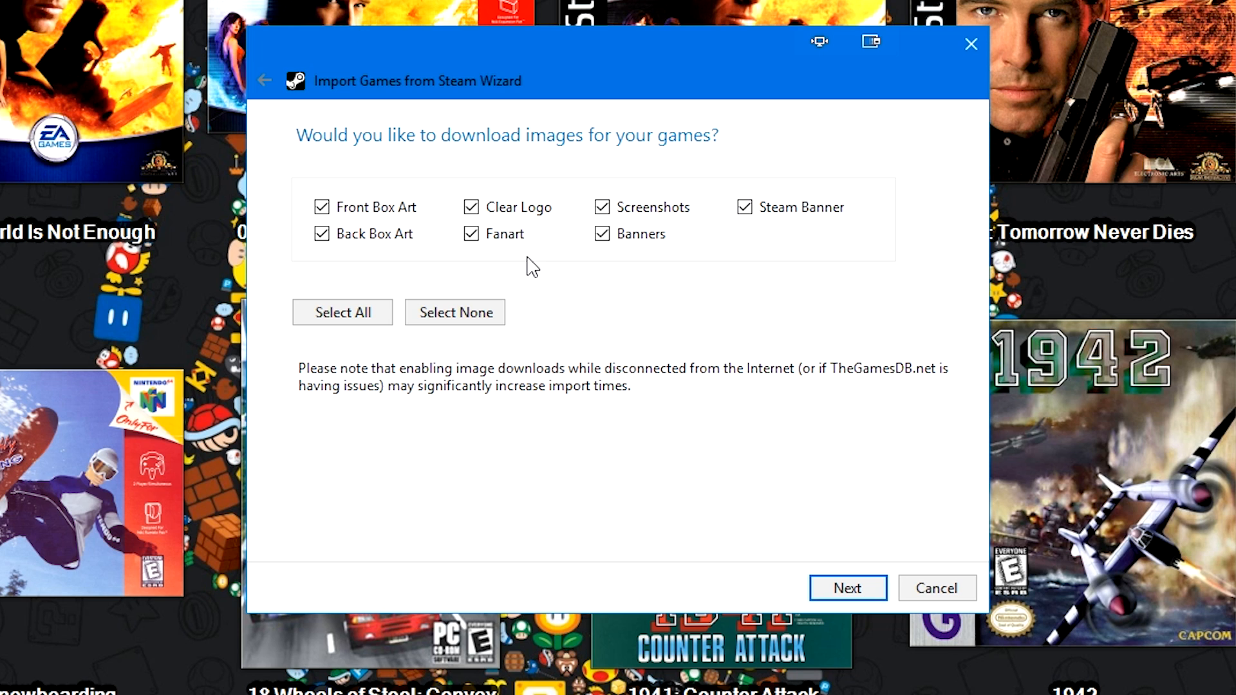
left_click(847, 587)
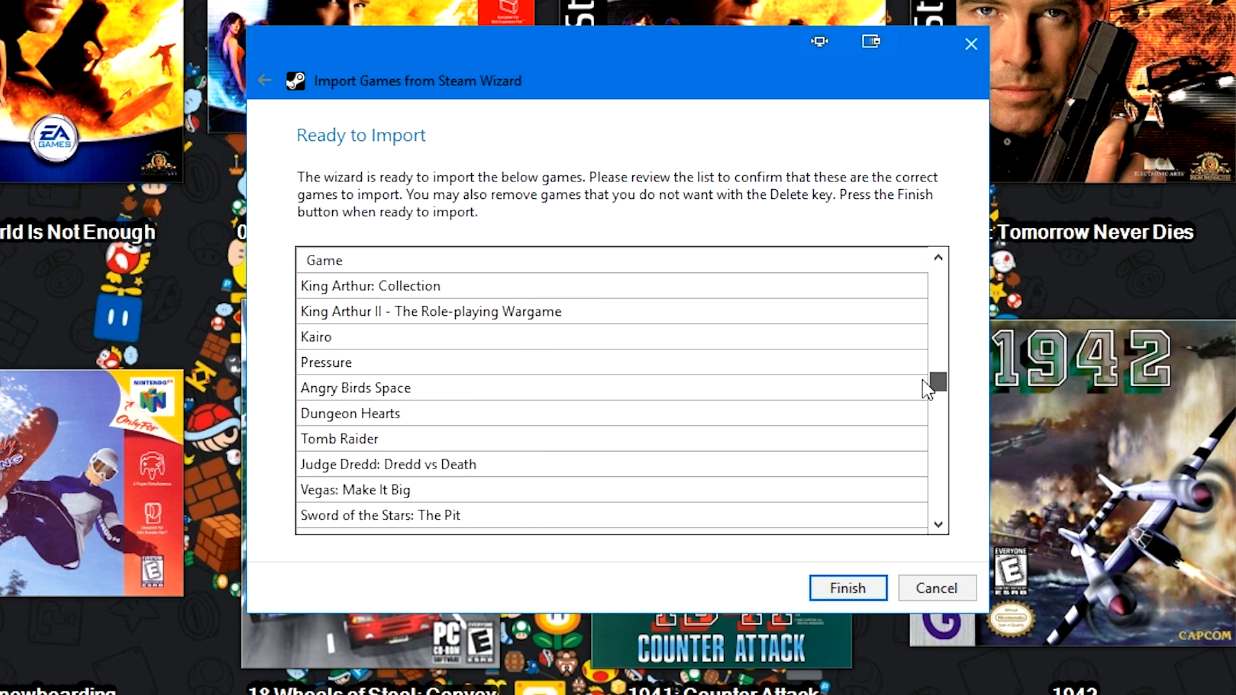
Step: Finish the import, adding the Steam games to the library under a PC platform
left_click(847, 588)
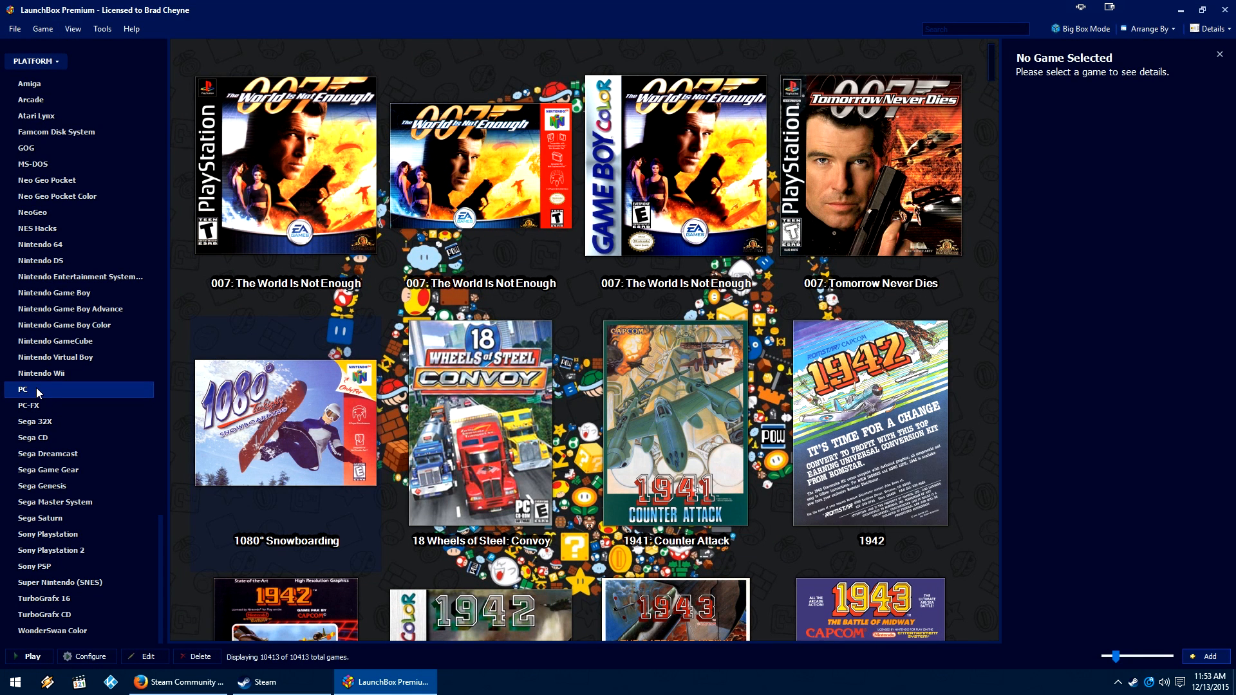
Step: Filter to the PC platform and scroll the grid down to Bully: Scholarship Edition and Burnout Paradise
left_click(22, 389)
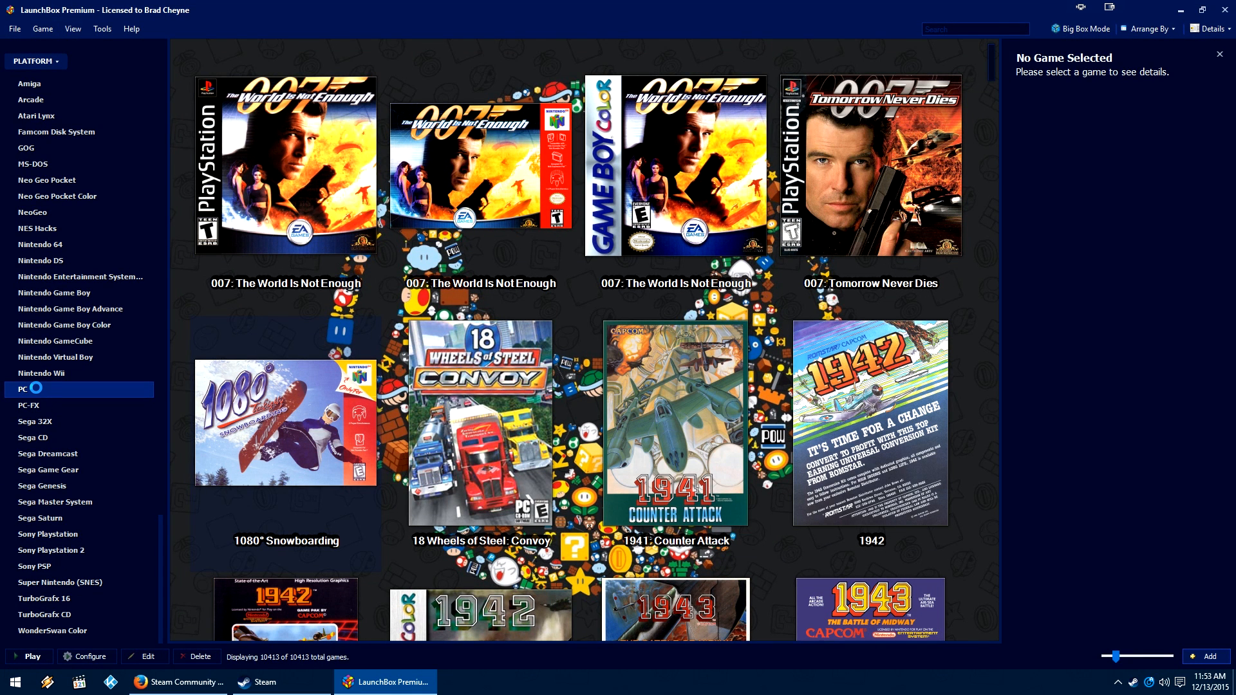
left_click(20, 389)
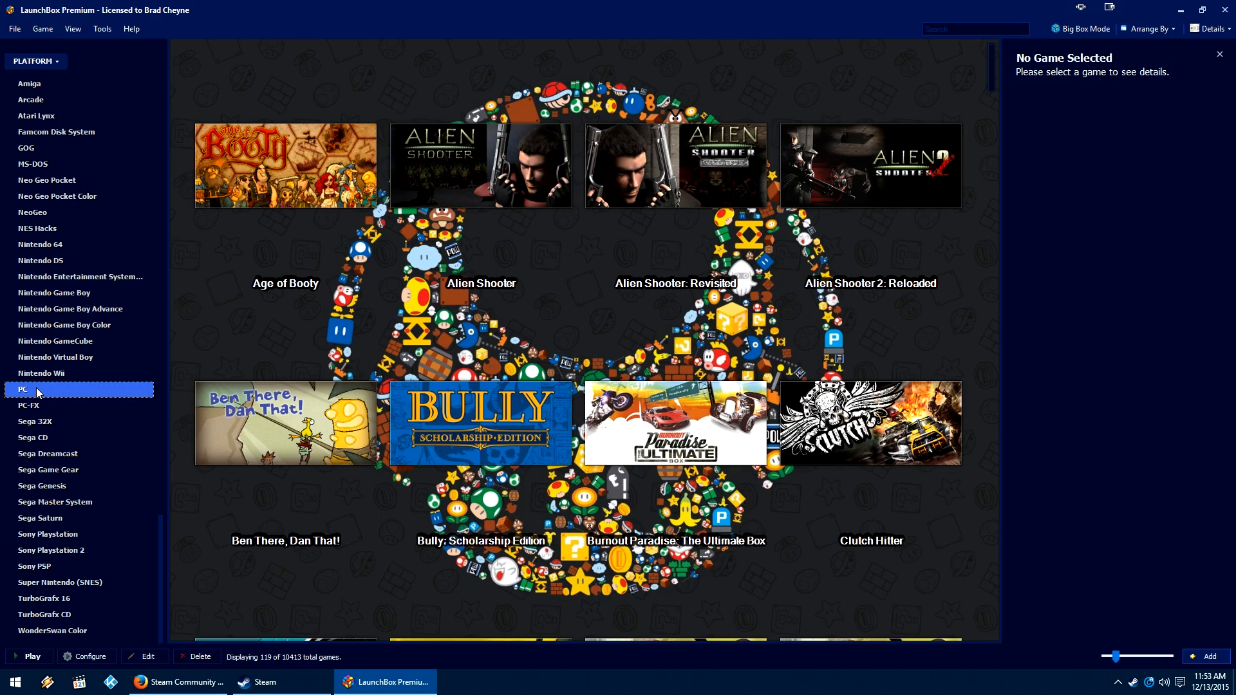
scroll("down", 3)
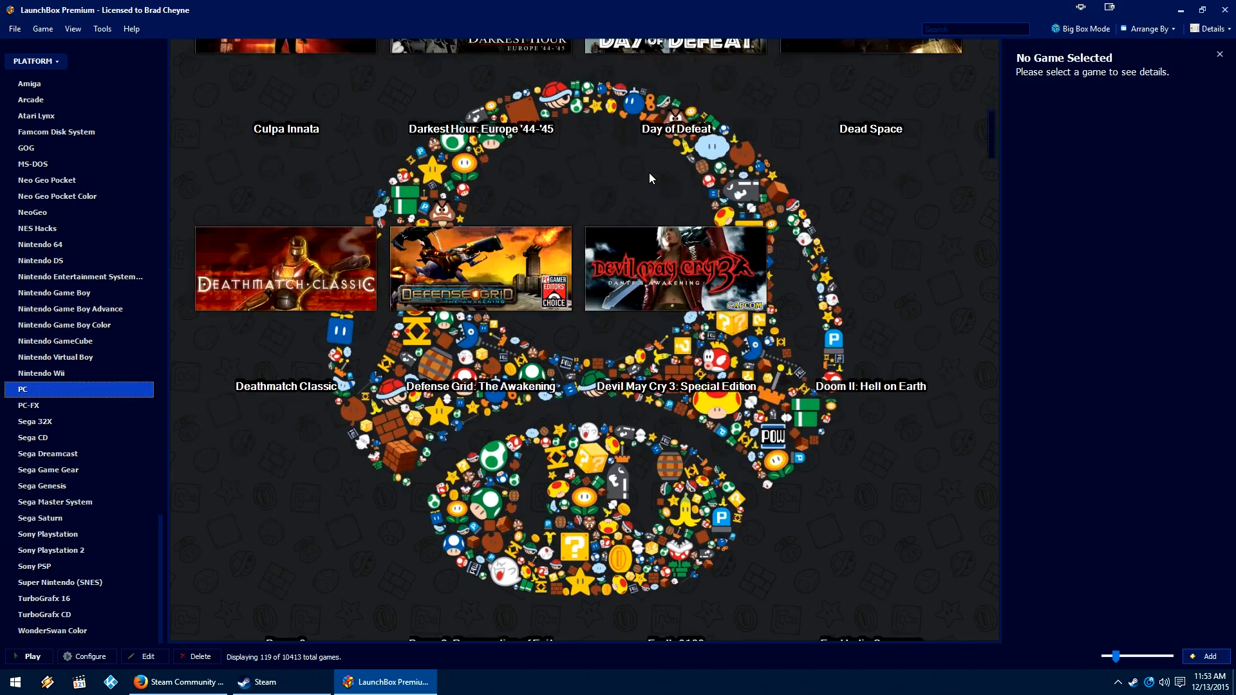
scroll("down", 3)
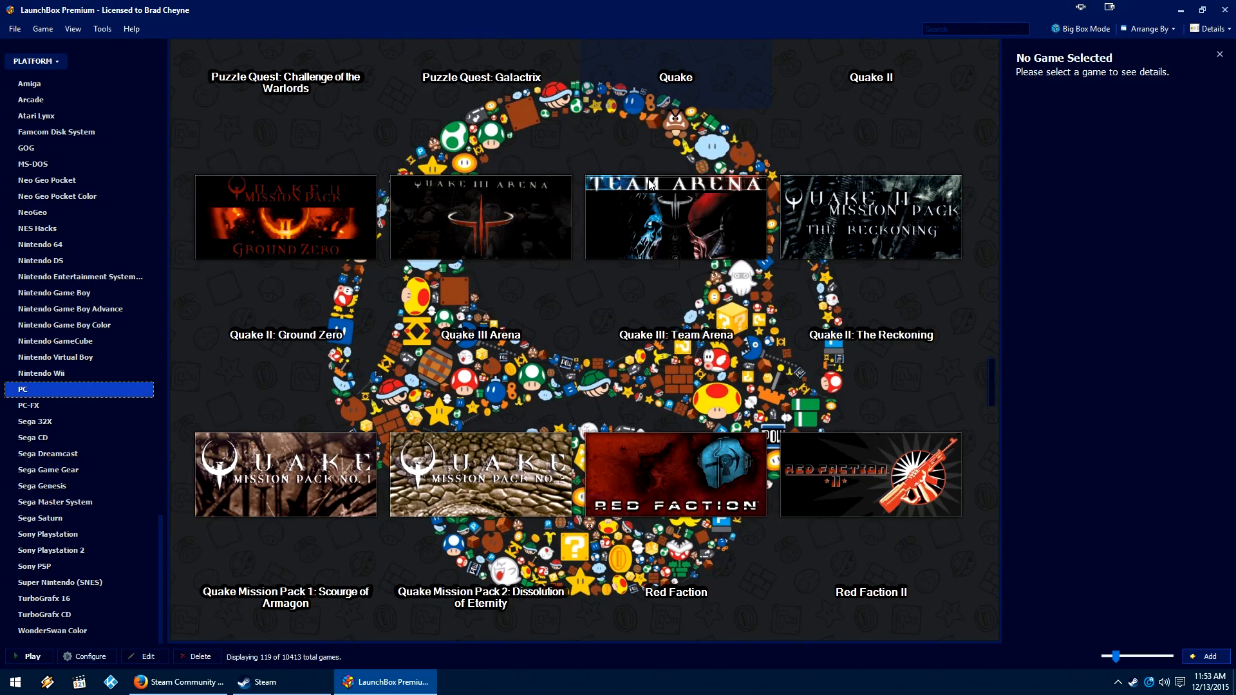
scroll("down", 3)
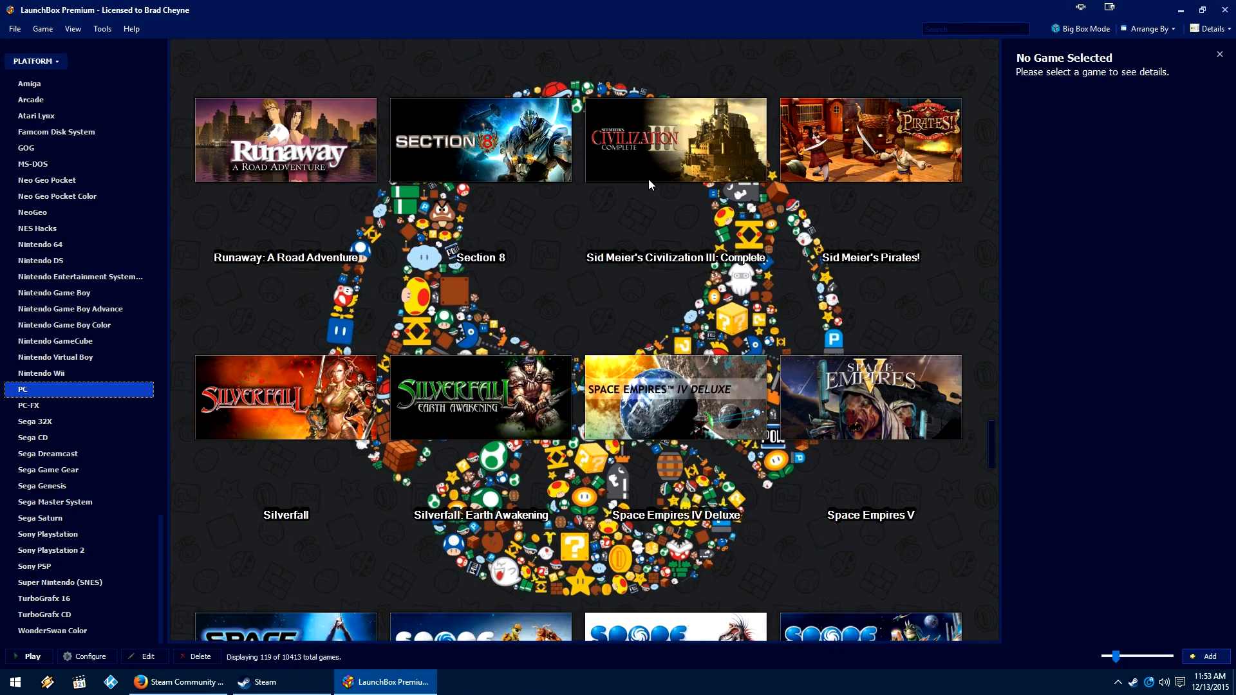
scroll("down", 3)
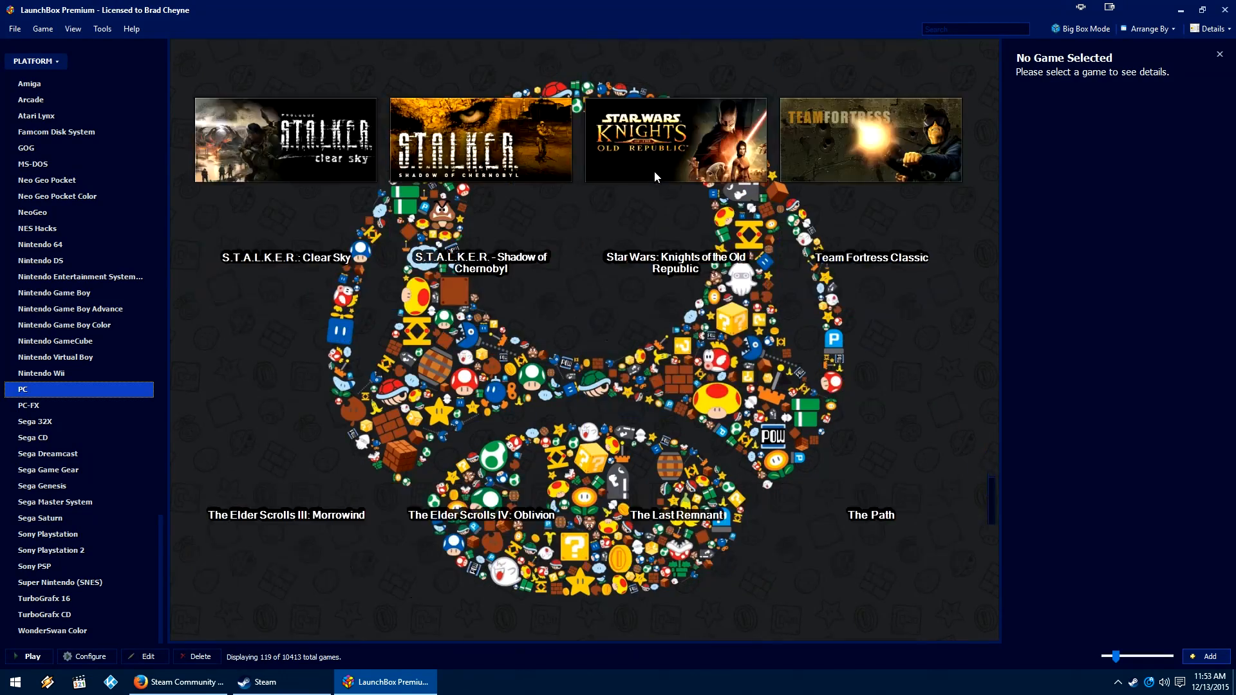
scroll("down", 3)
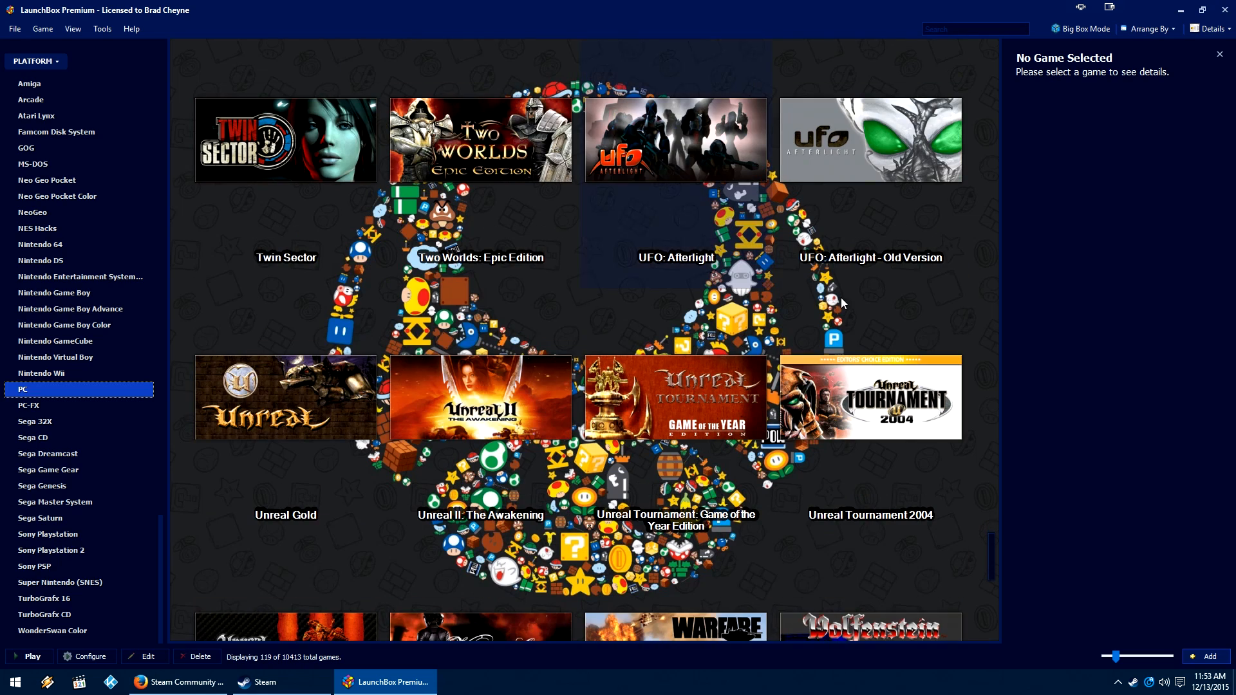
scroll("down", 3)
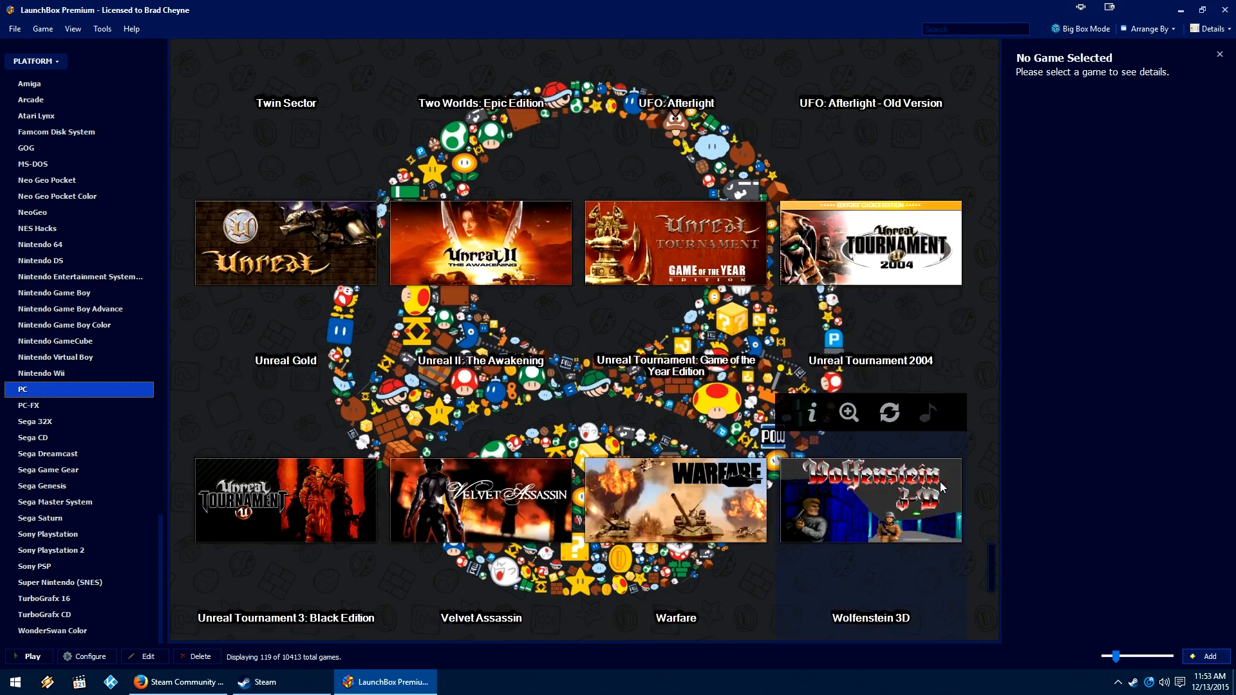
scroll("down", 3)
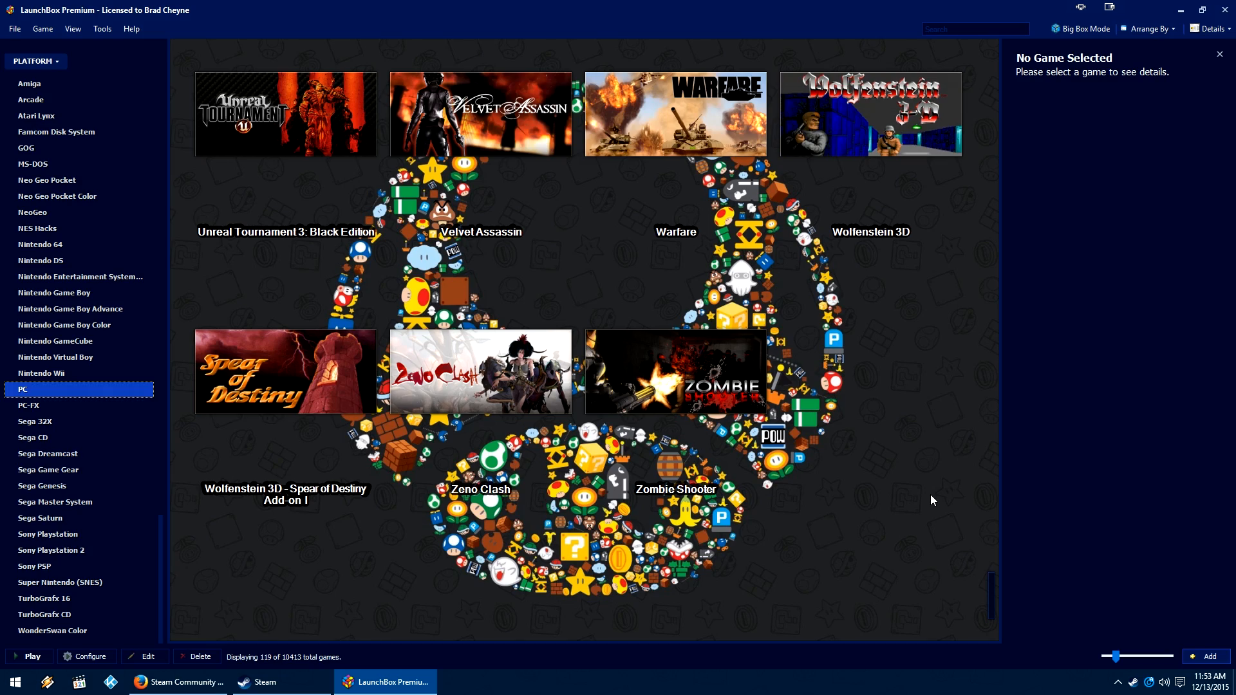
scroll("down", 3)
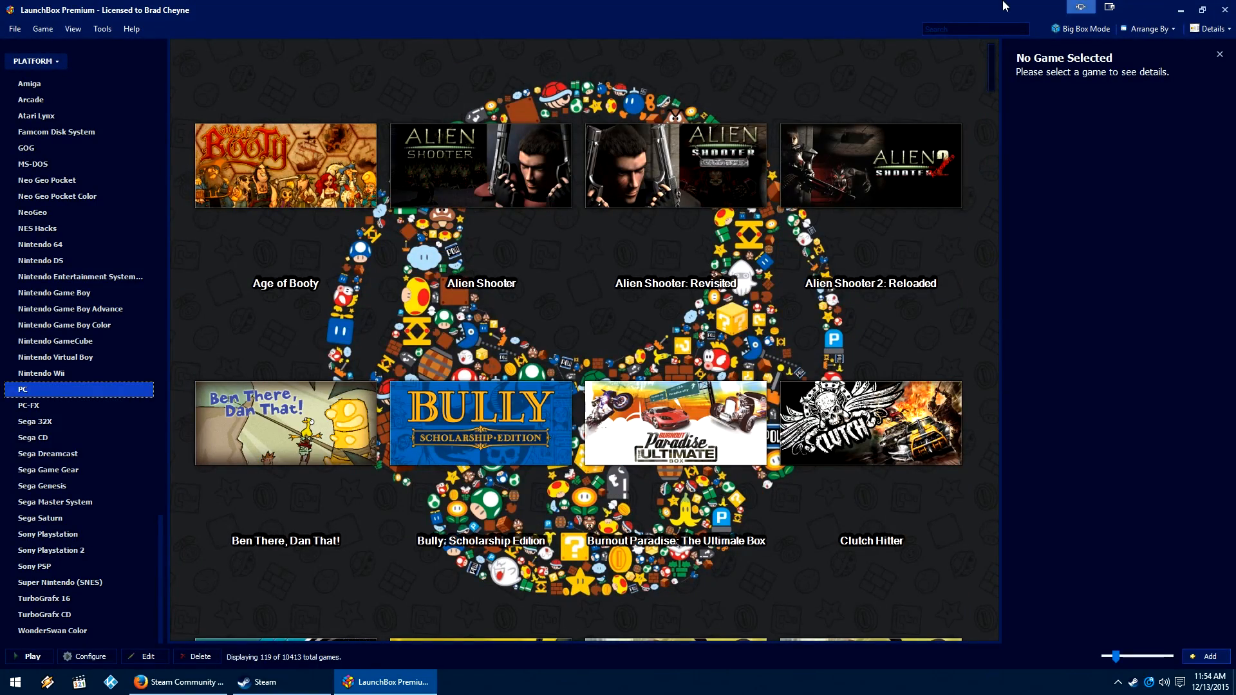
right_click(479, 418)
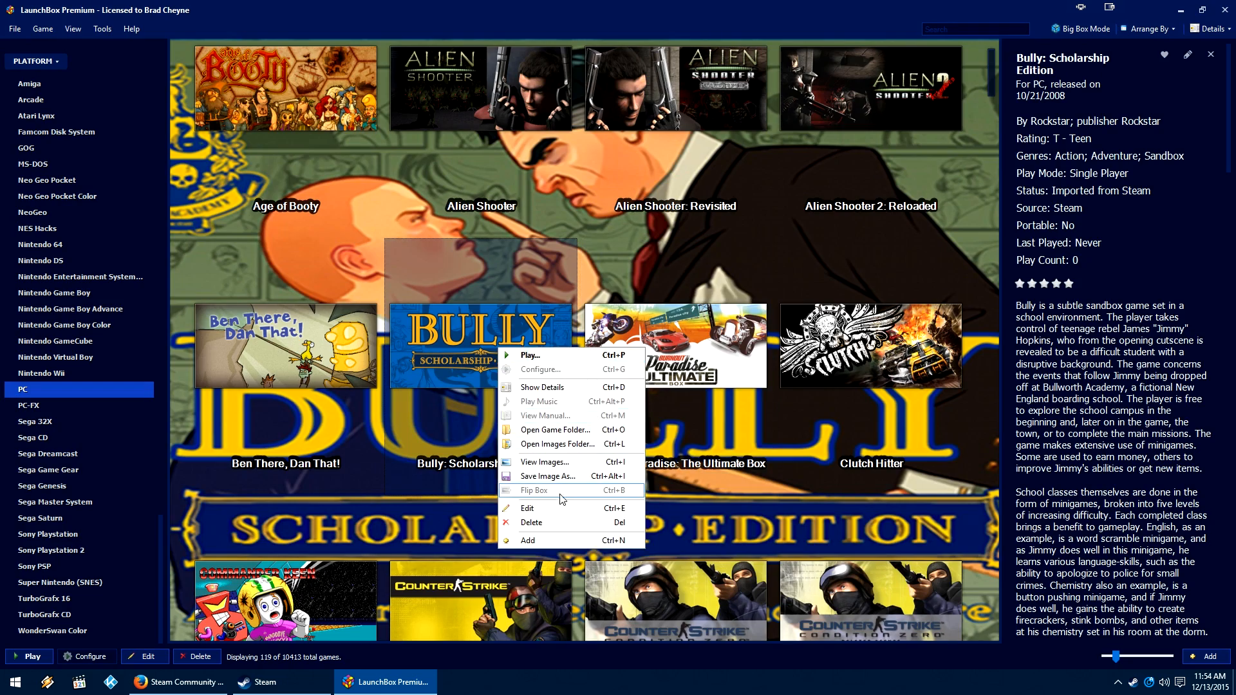
left_click(526, 508)
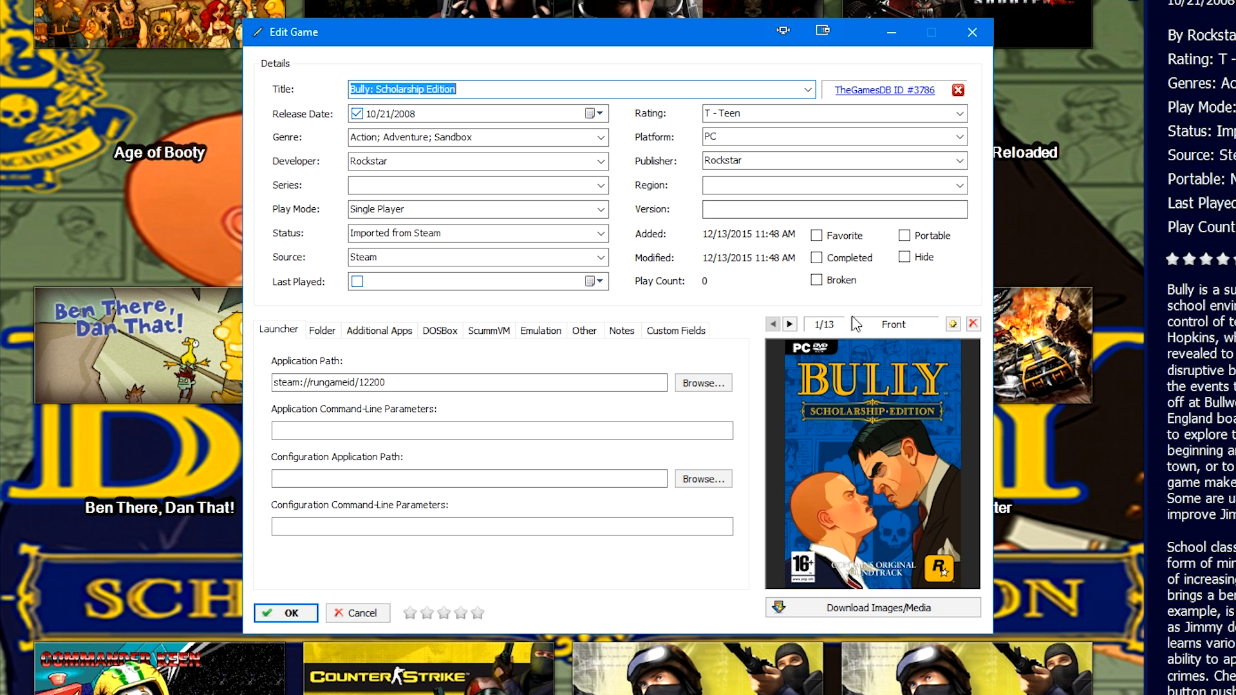
left_click(791, 324)
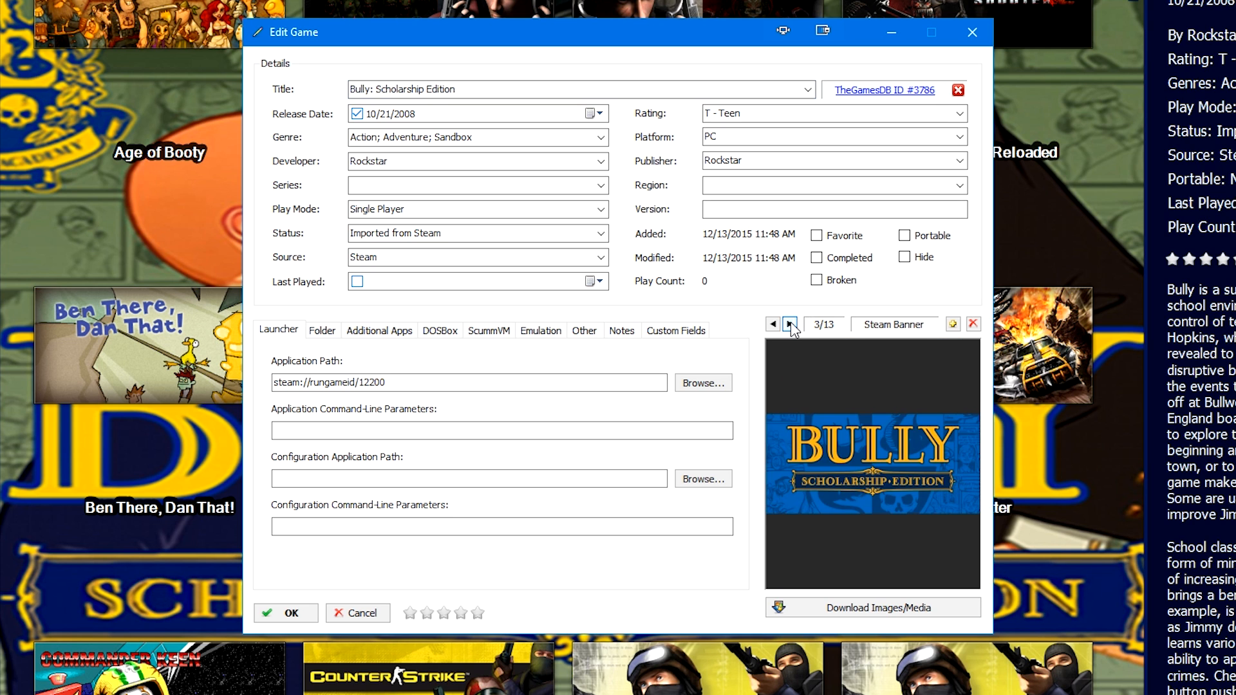
left_click(789, 324)
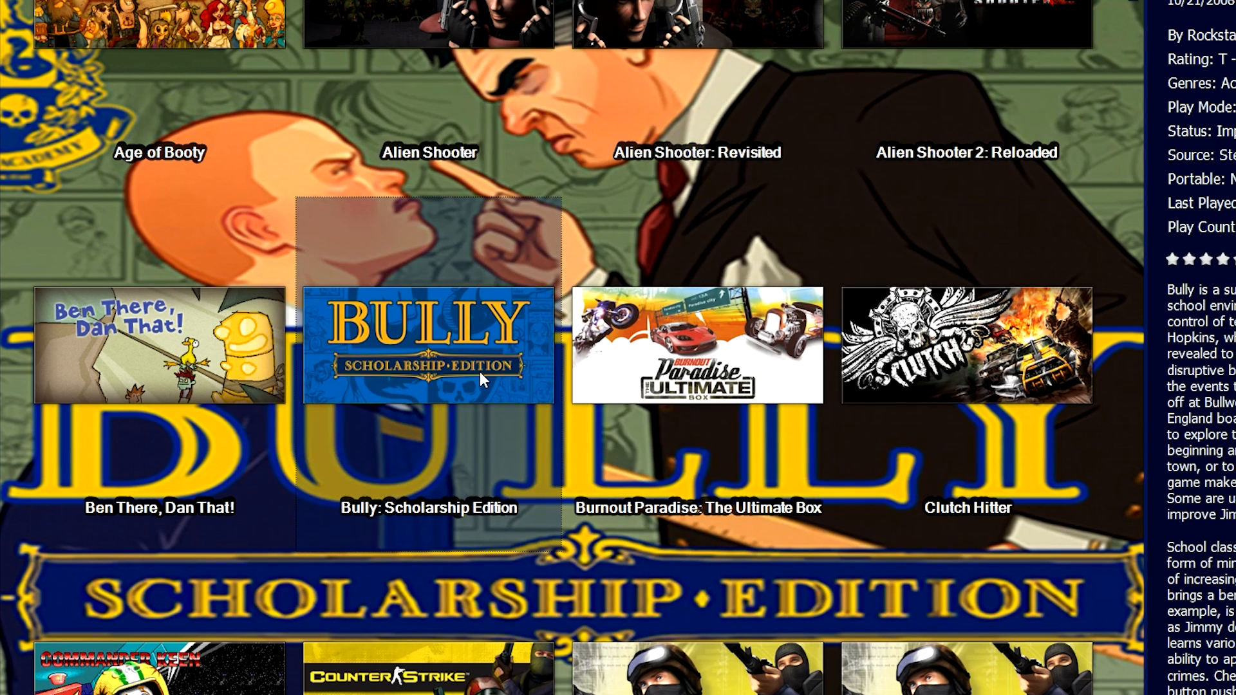
Step: Edit Burnout Paradise and apply the TheGamesDB Burnout Paradise (PC) metadata match
right_click(697, 384)
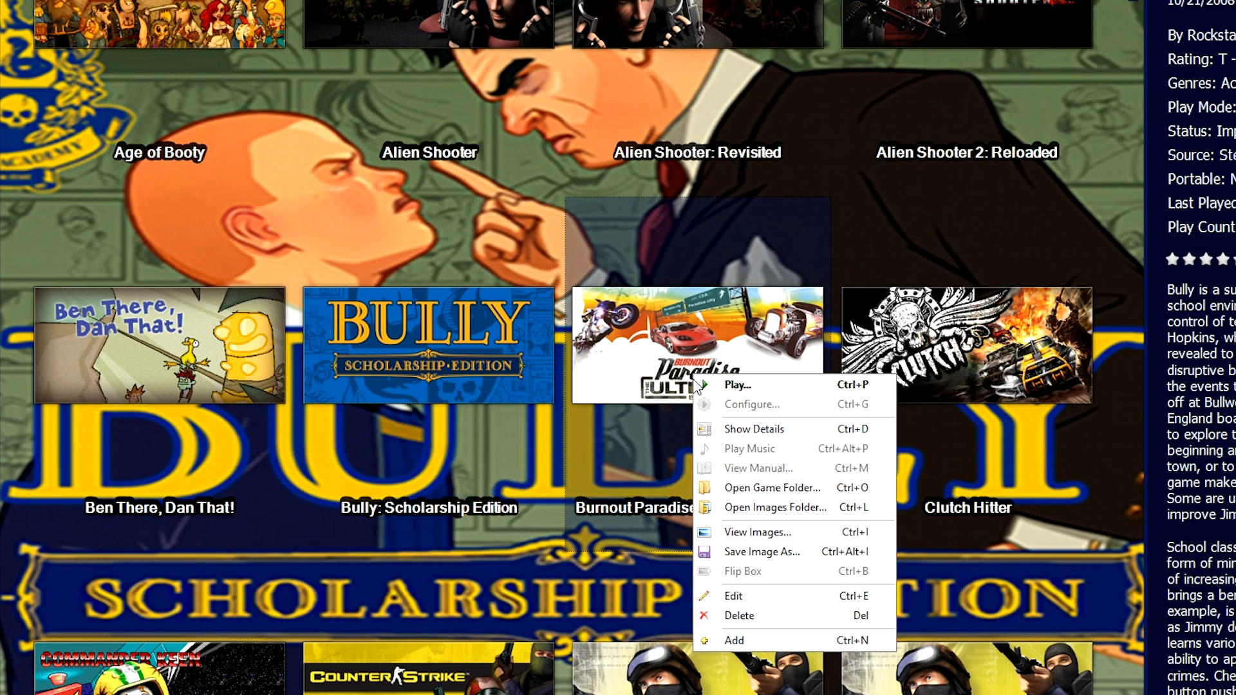
left_click(733, 595)
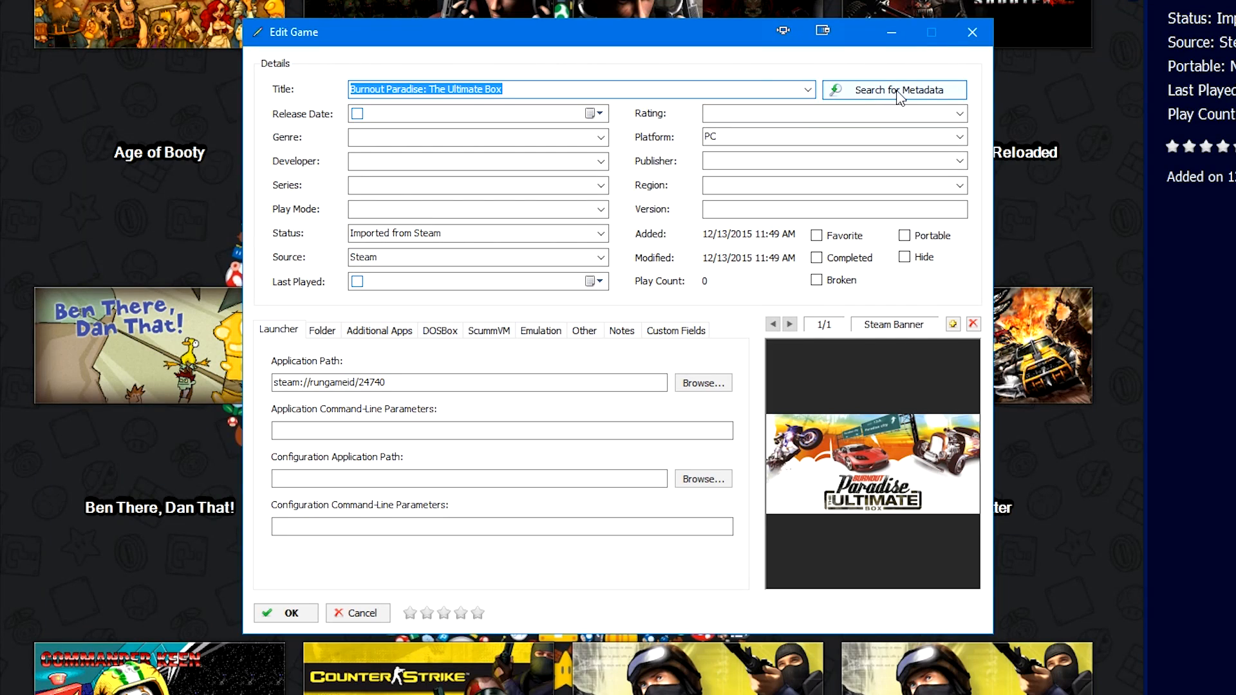
mouse_move(827, 478)
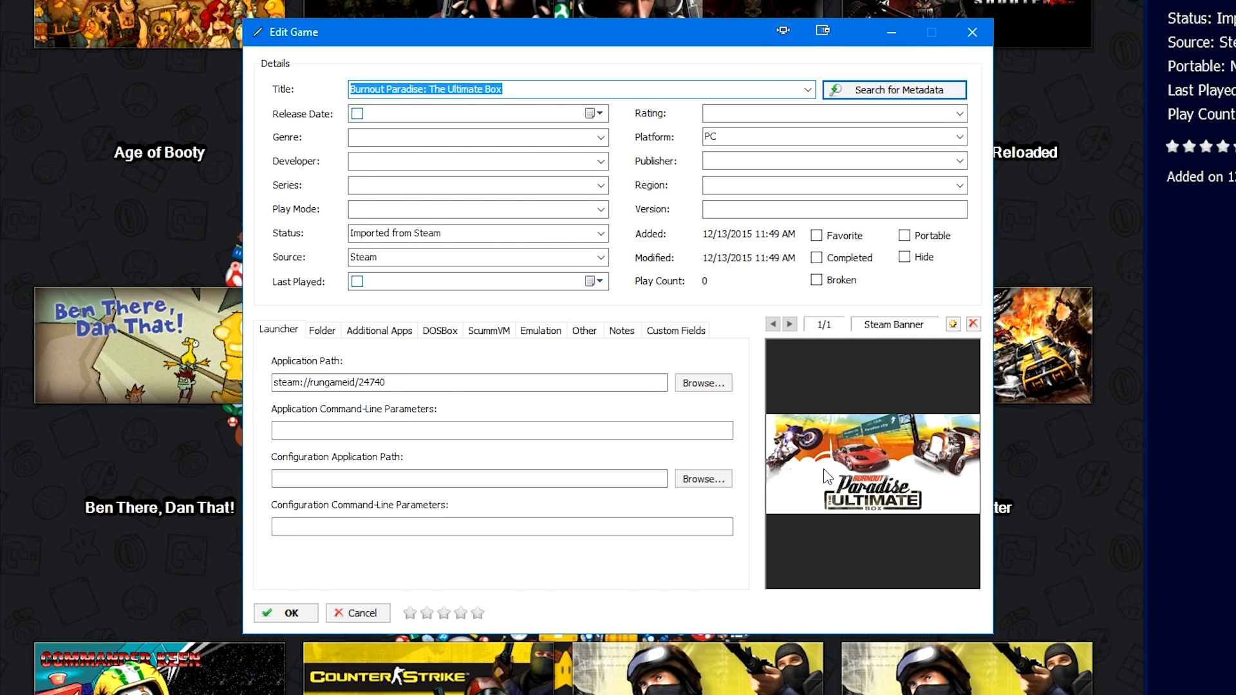
mouse_move(864, 435)
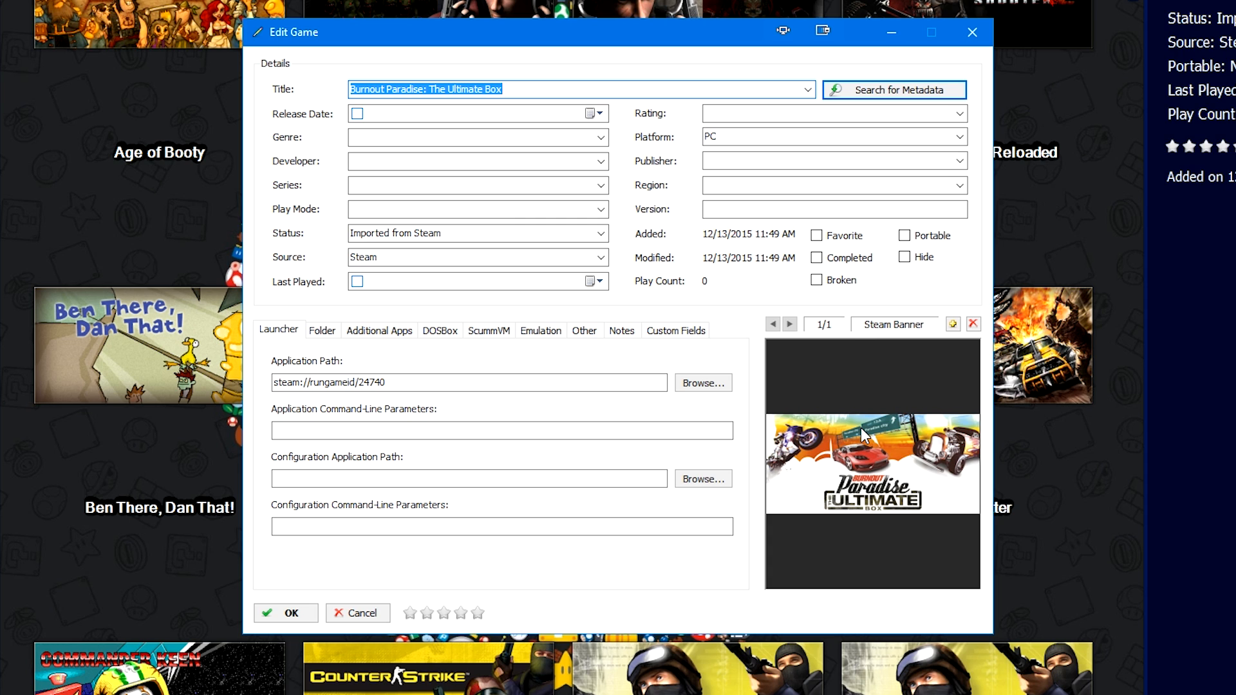
mouse_move(865, 415)
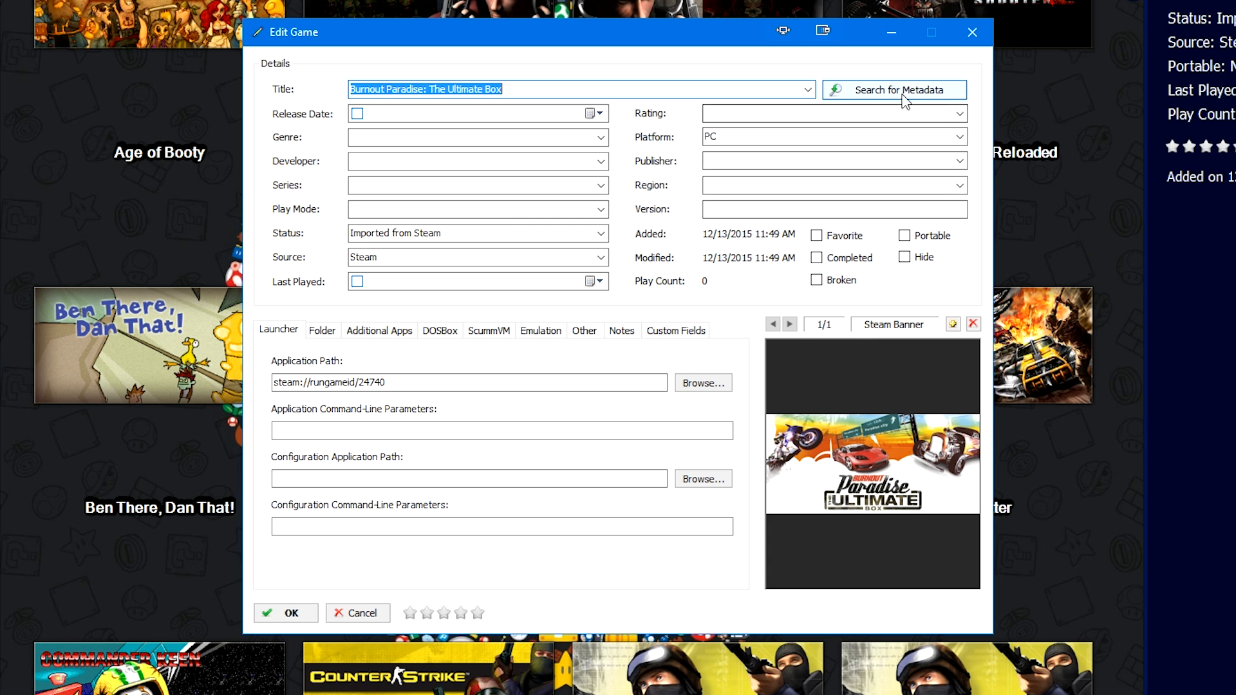
mouse_move(910, 96)
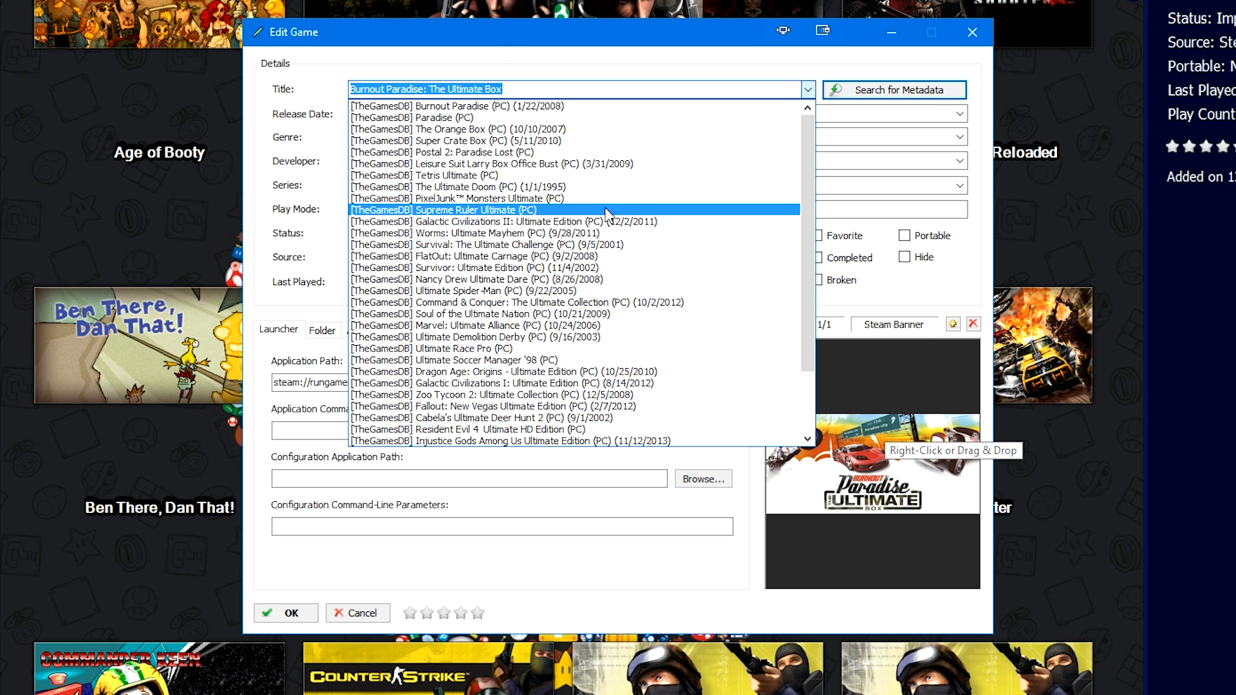
mouse_move(541, 108)
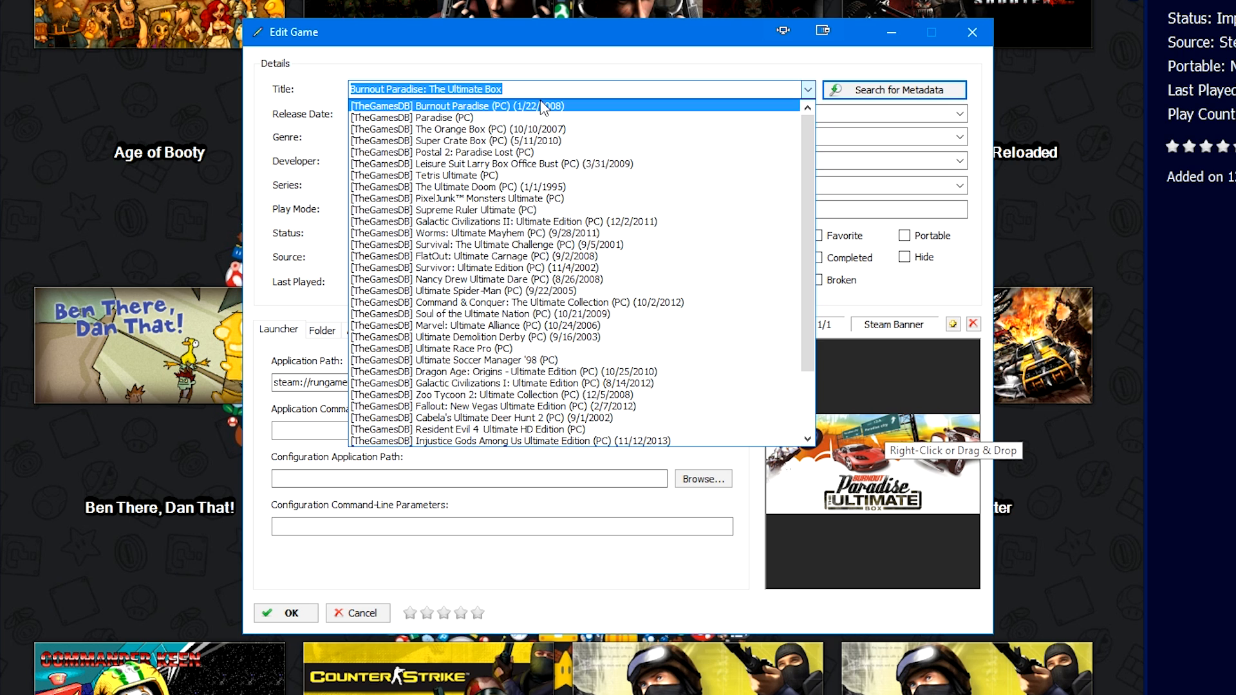
mouse_move(446, 105)
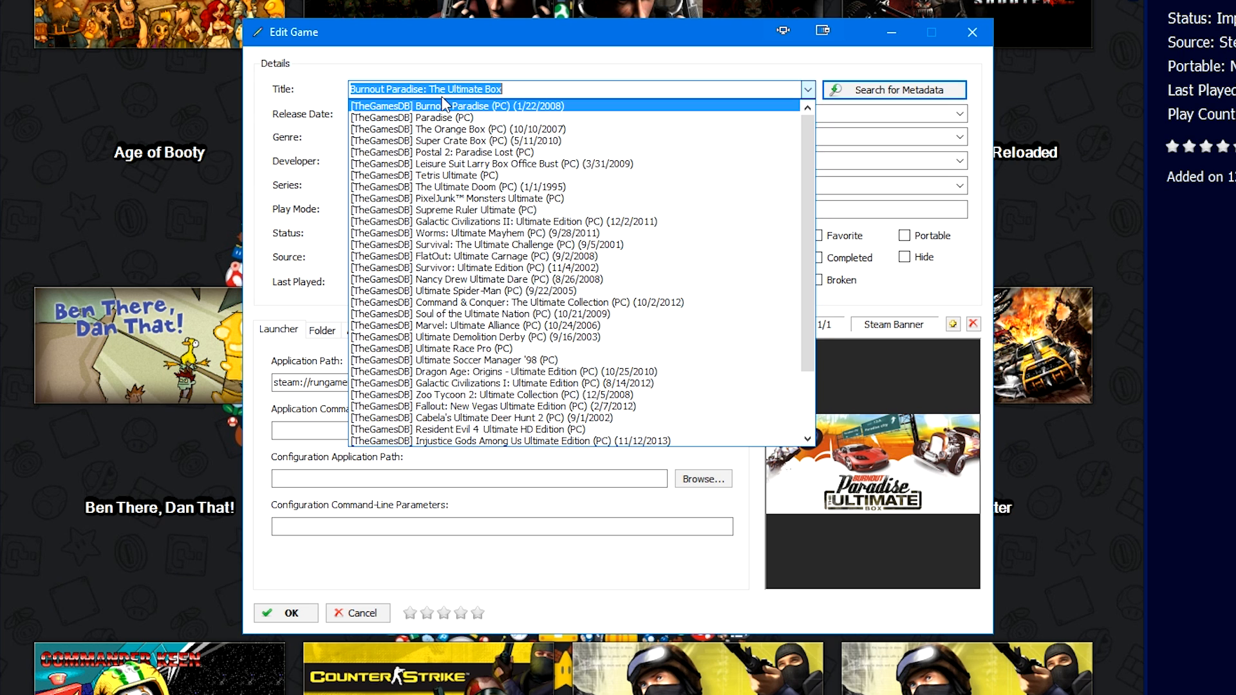
mouse_move(497, 113)
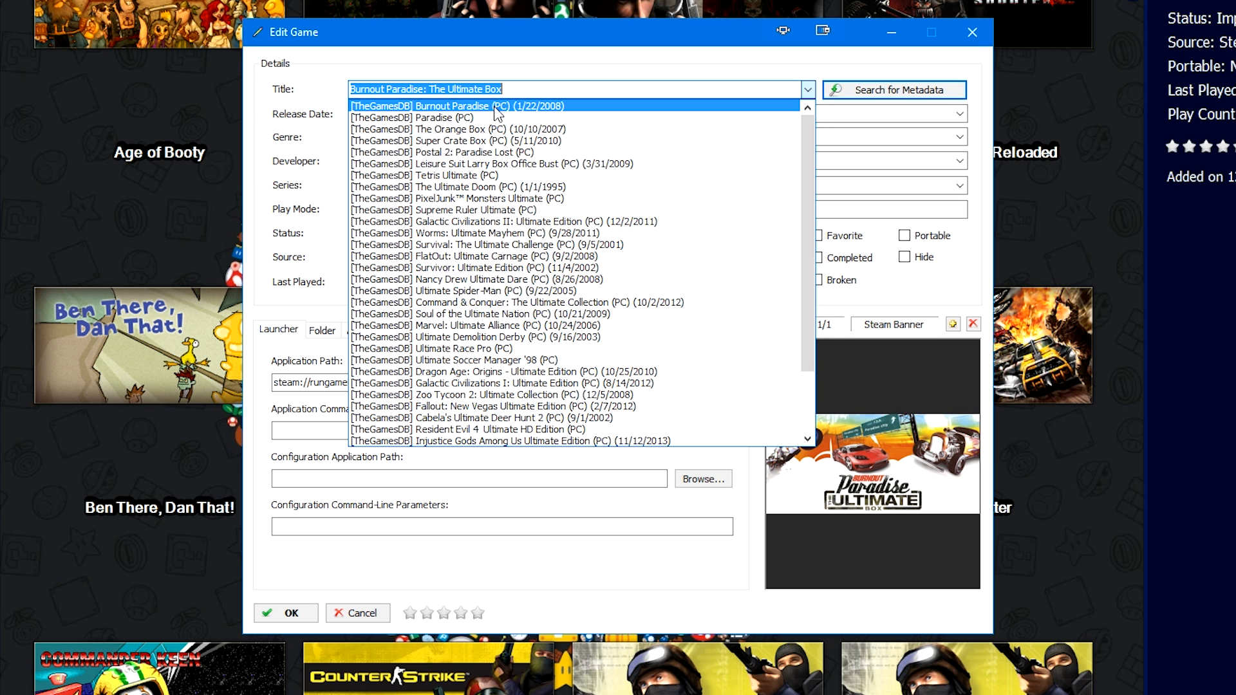
left_click(456, 105)
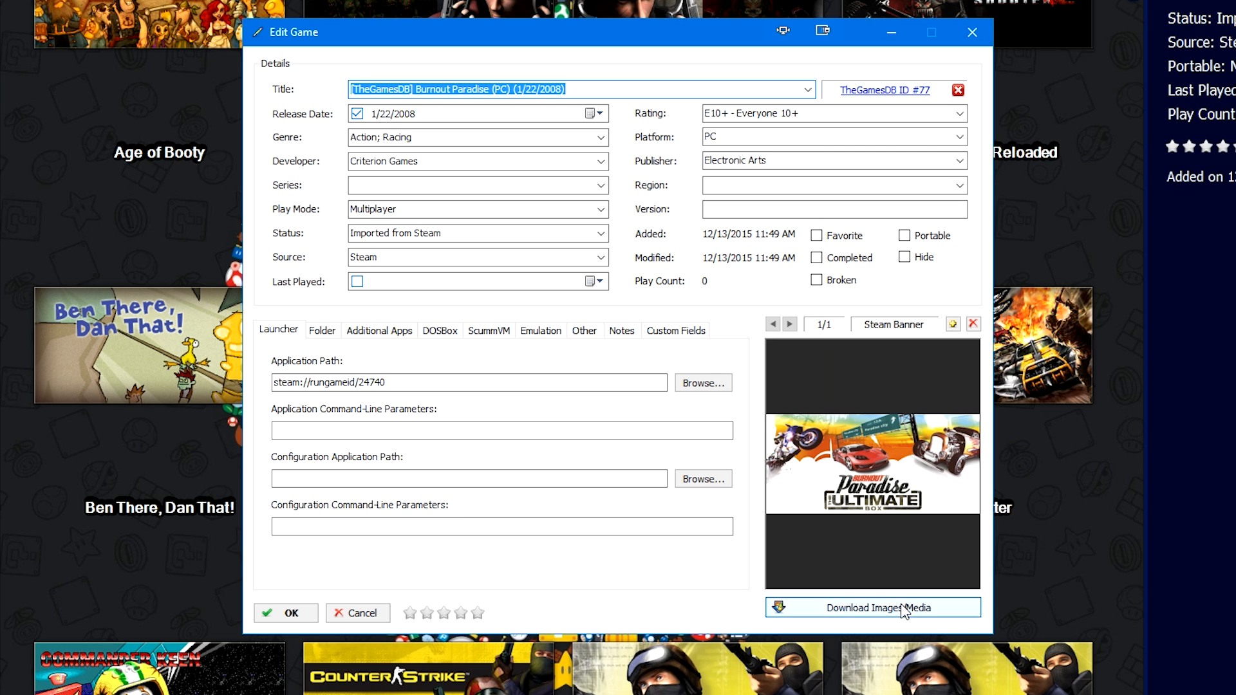
Step: Download all available image and media categories for Burnout Paradise
left_click(873, 608)
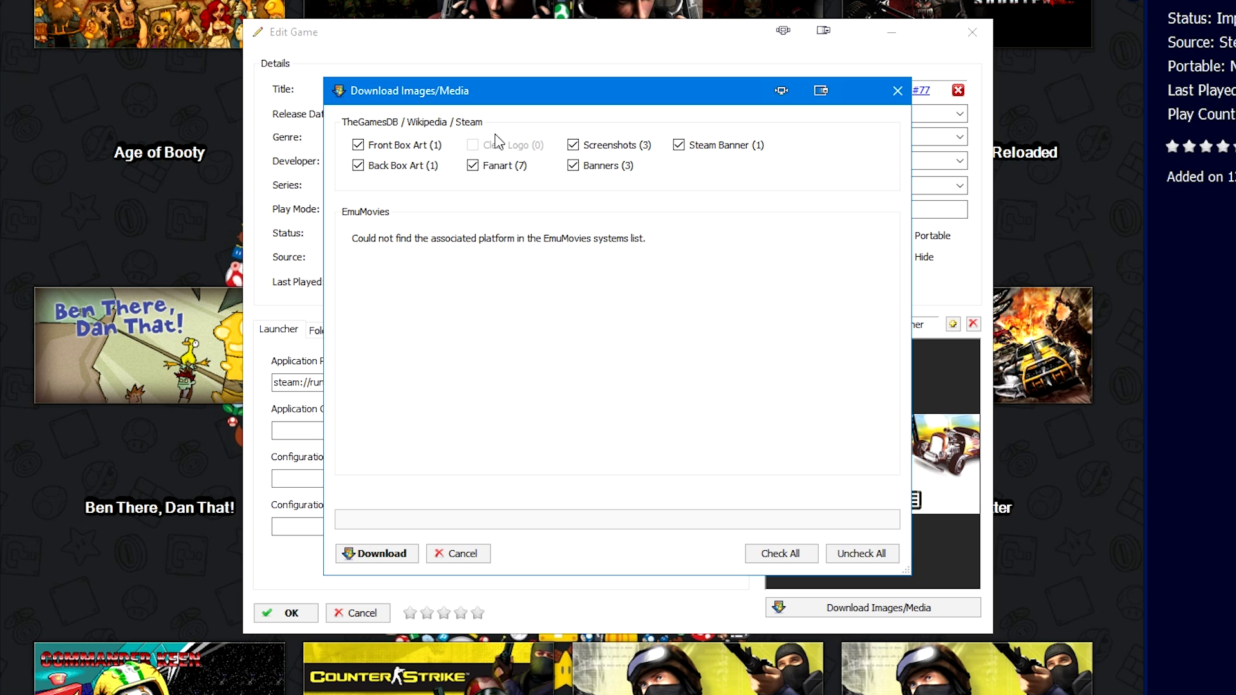
mouse_move(387, 219)
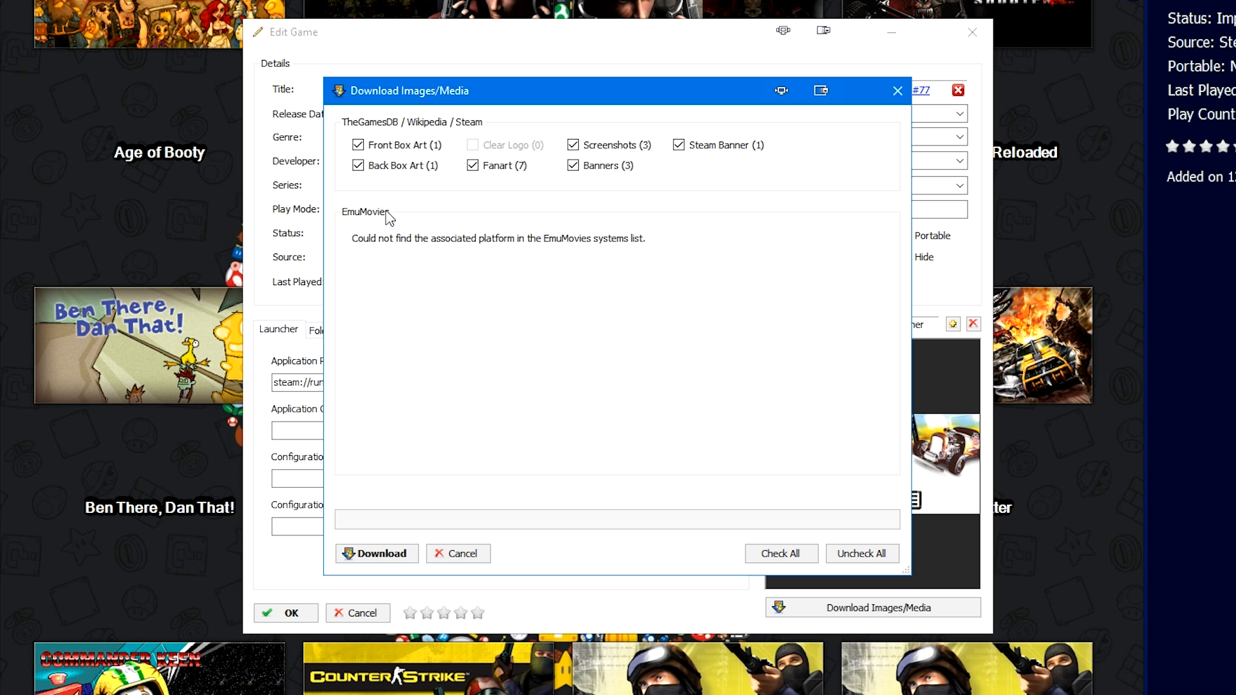
mouse_move(407, 403)
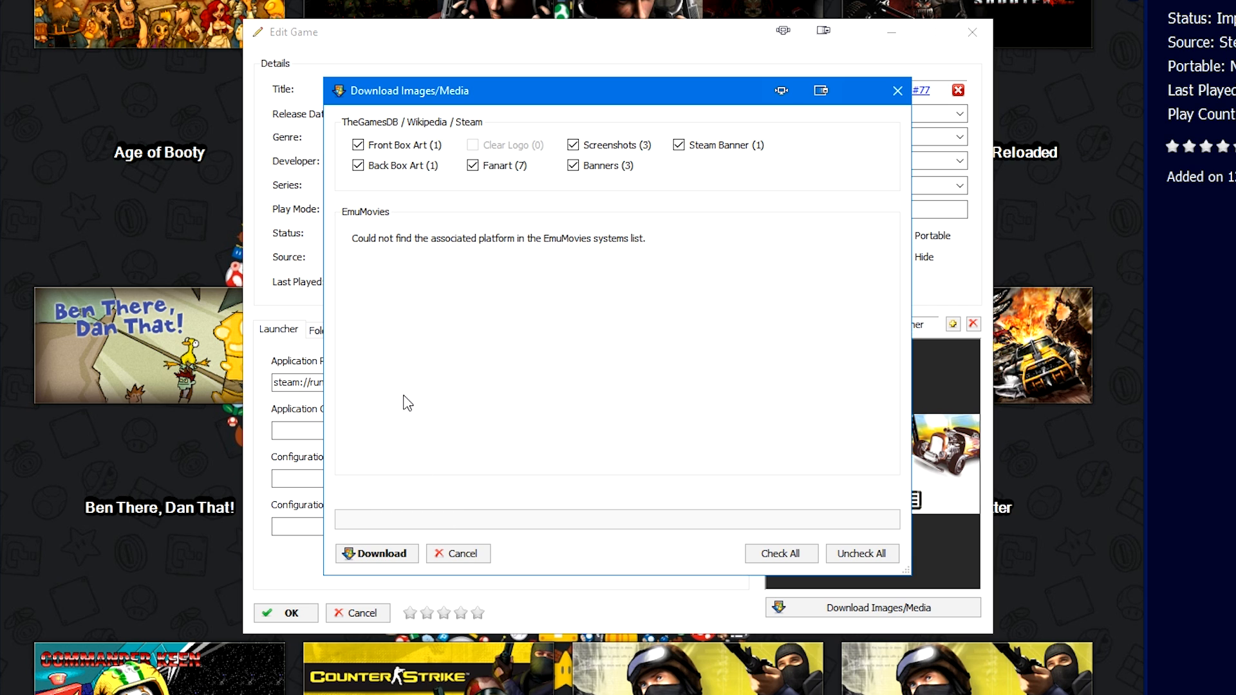
left_click(376, 554)
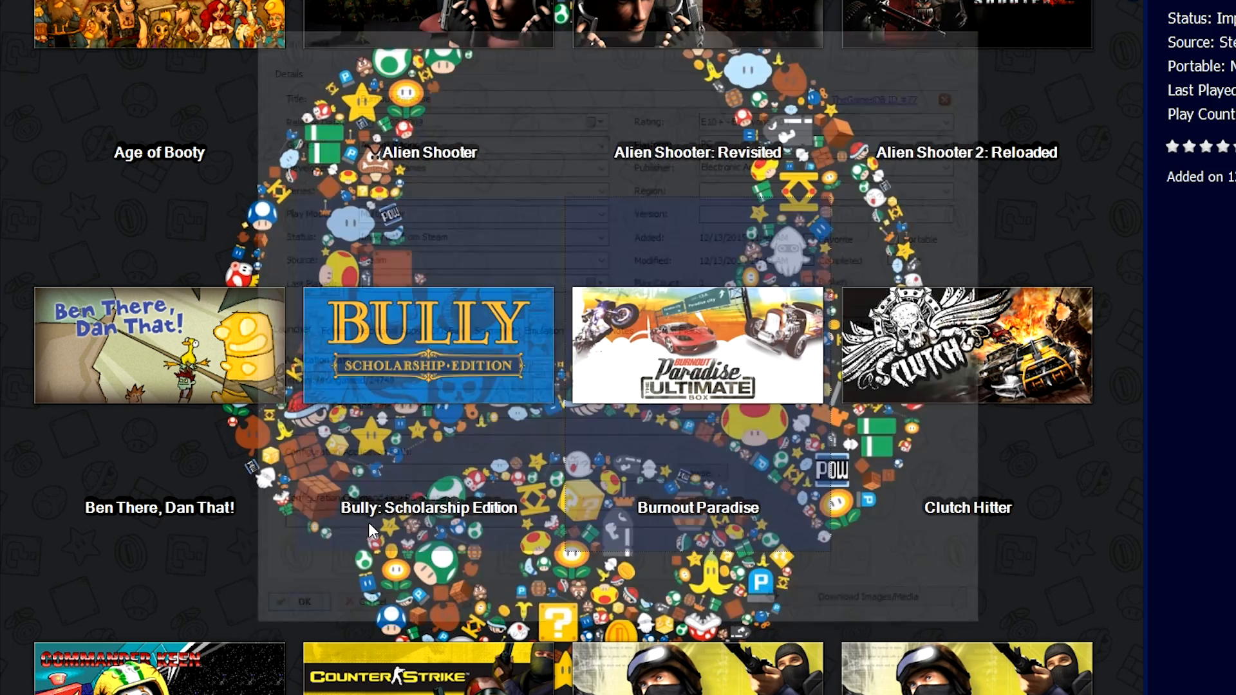
Step: Select Burnout Paradise: The Ultimate Box to show its details in the side panel
left_click(306, 599)
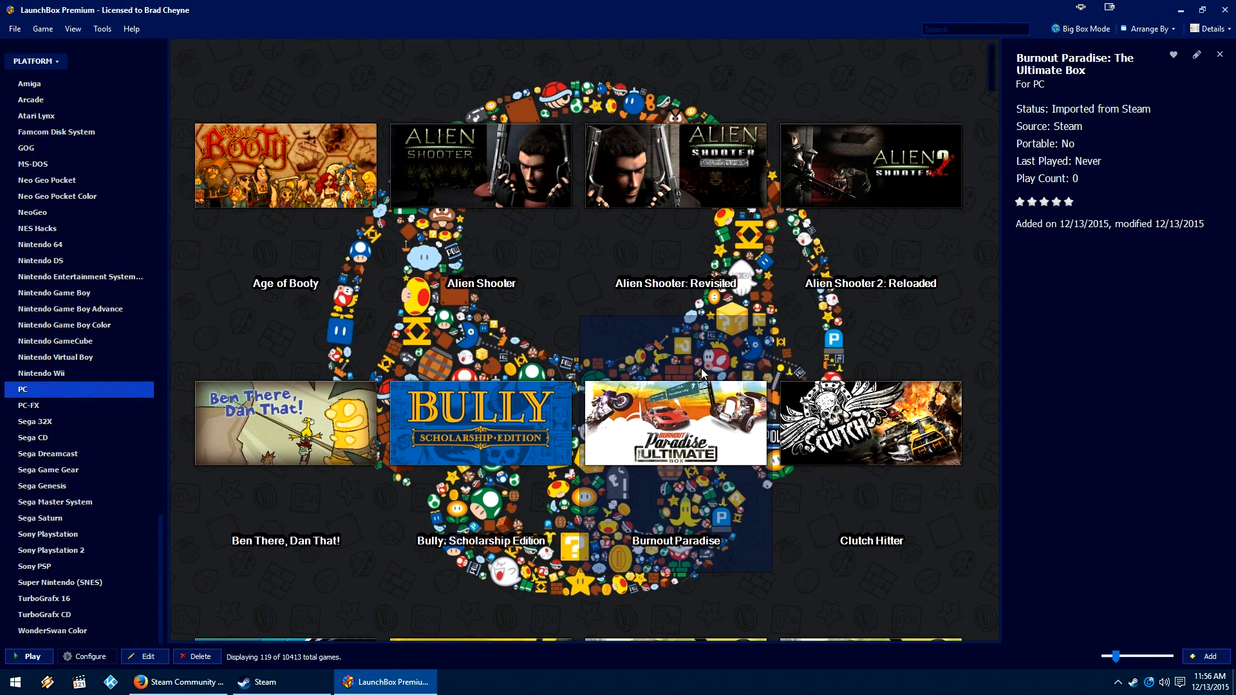
mouse_move(680, 458)
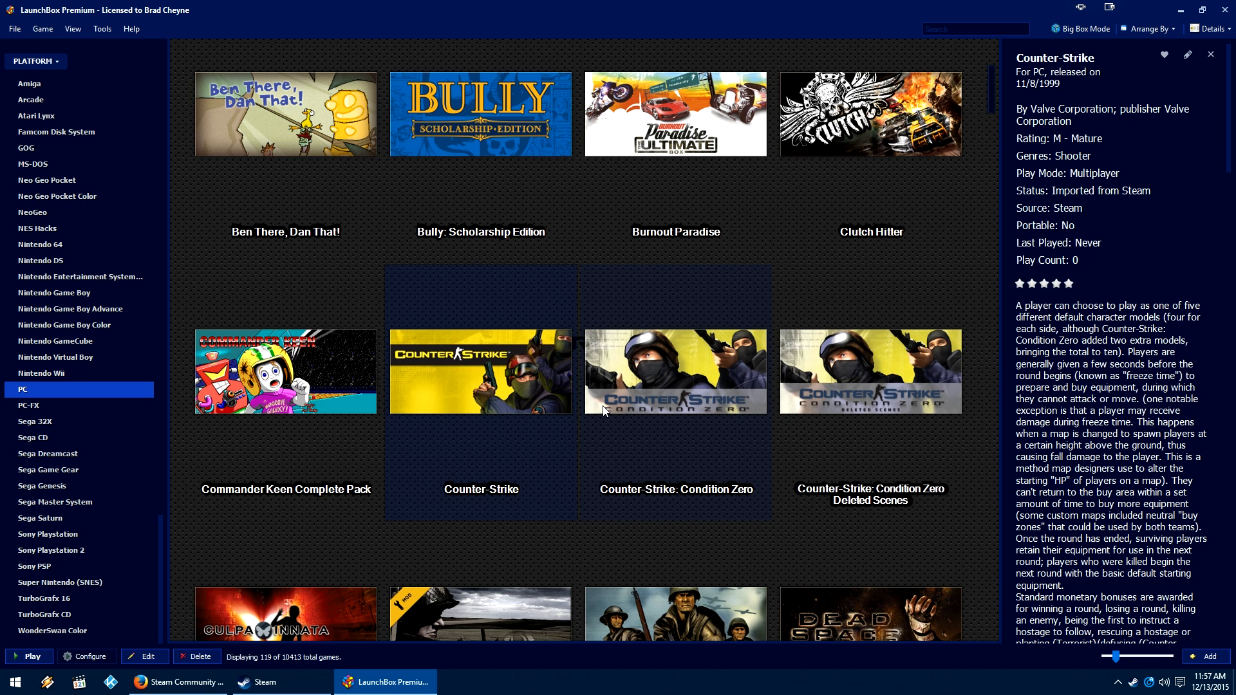
mouse_move(546, 383)
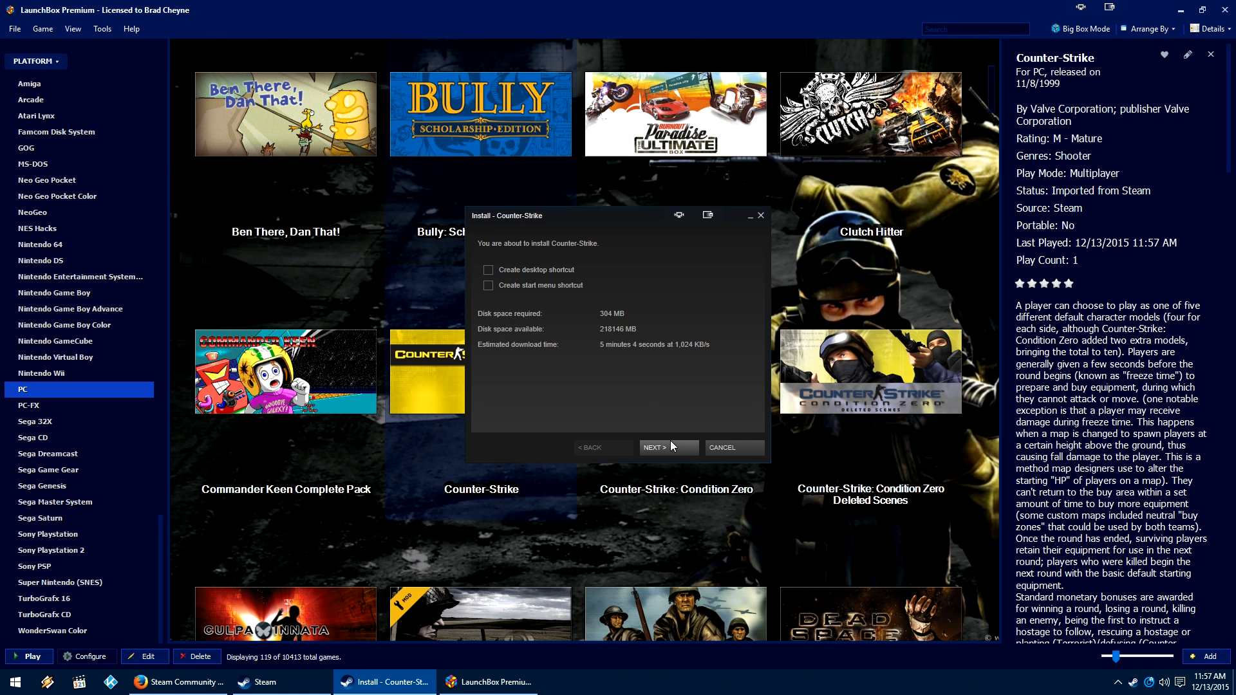
mouse_move(745, 452)
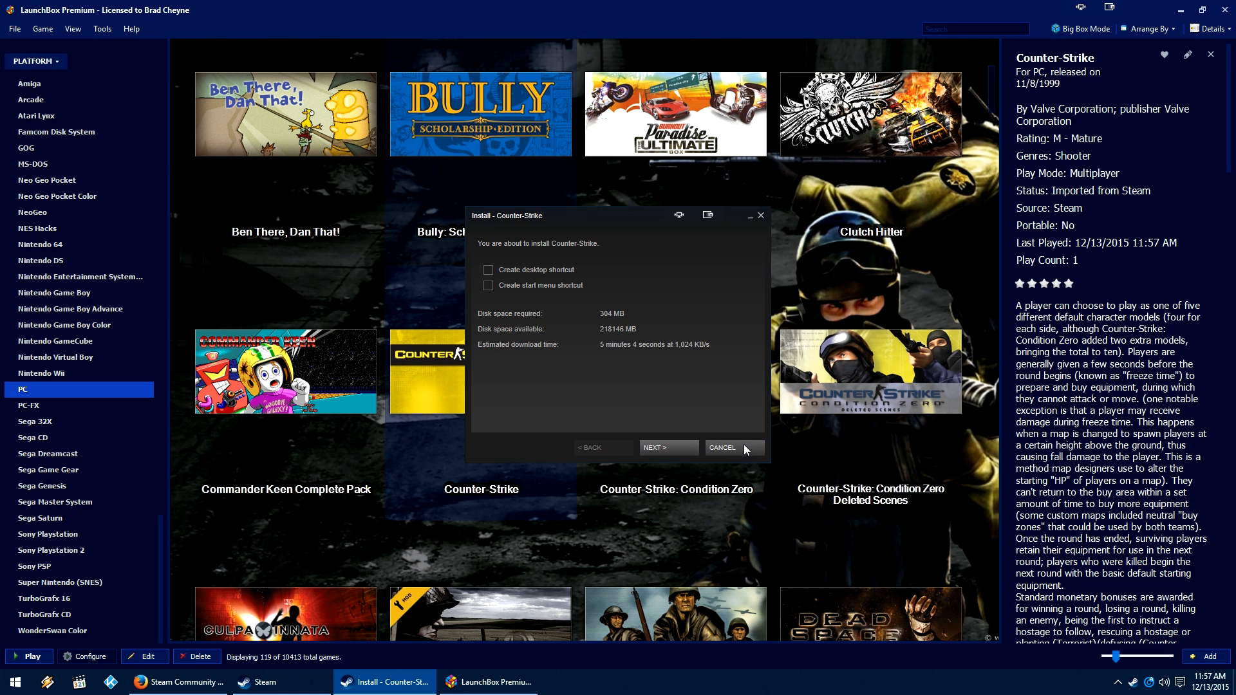
Step: Cancel Steam's Counter-Strike install prompt after launching it, leaving play count 1
left_click(723, 448)
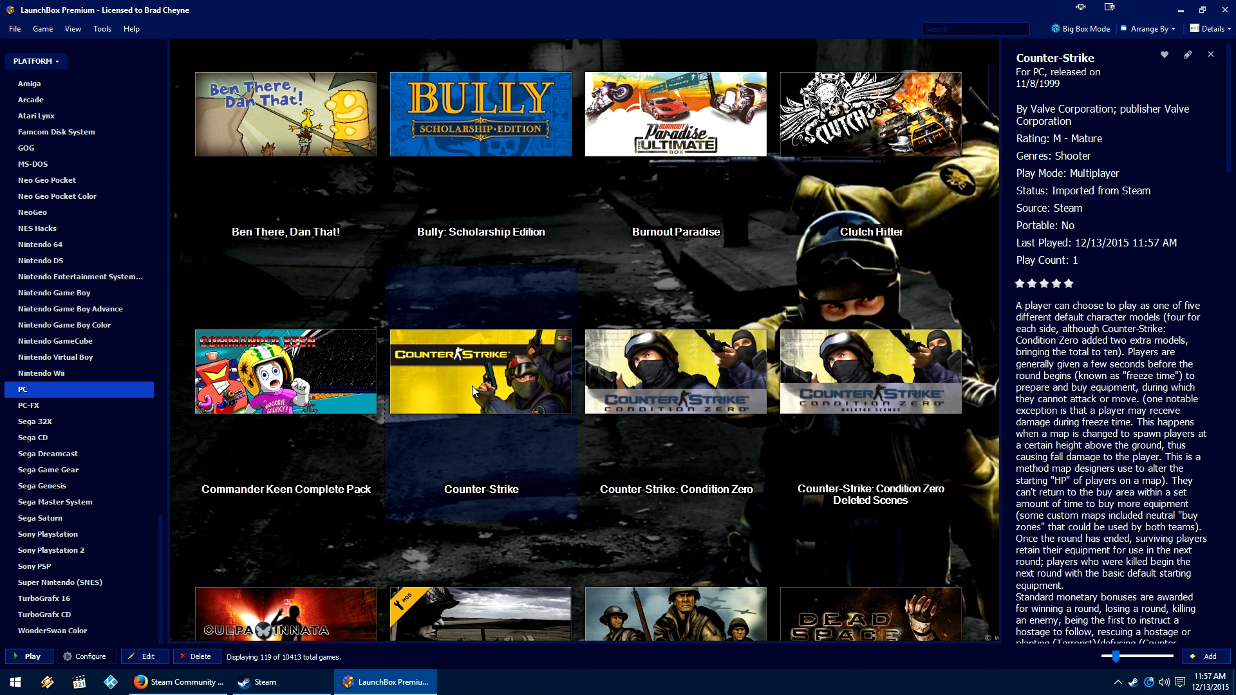
mouse_move(498, 365)
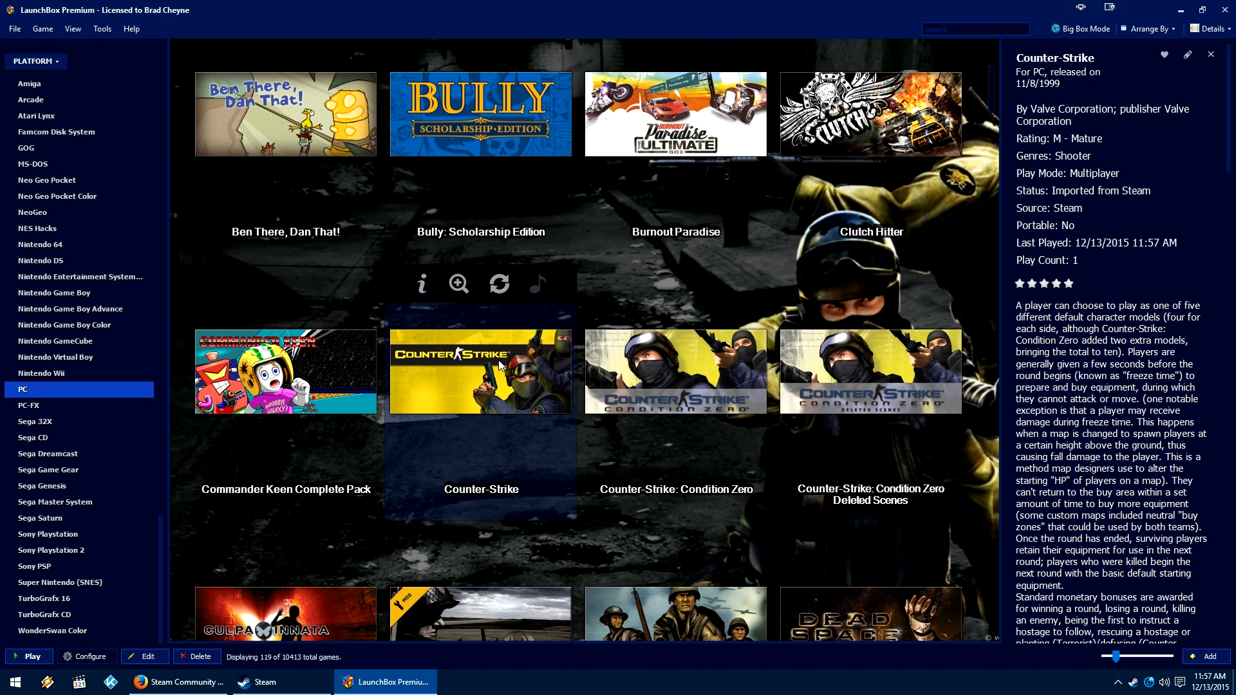